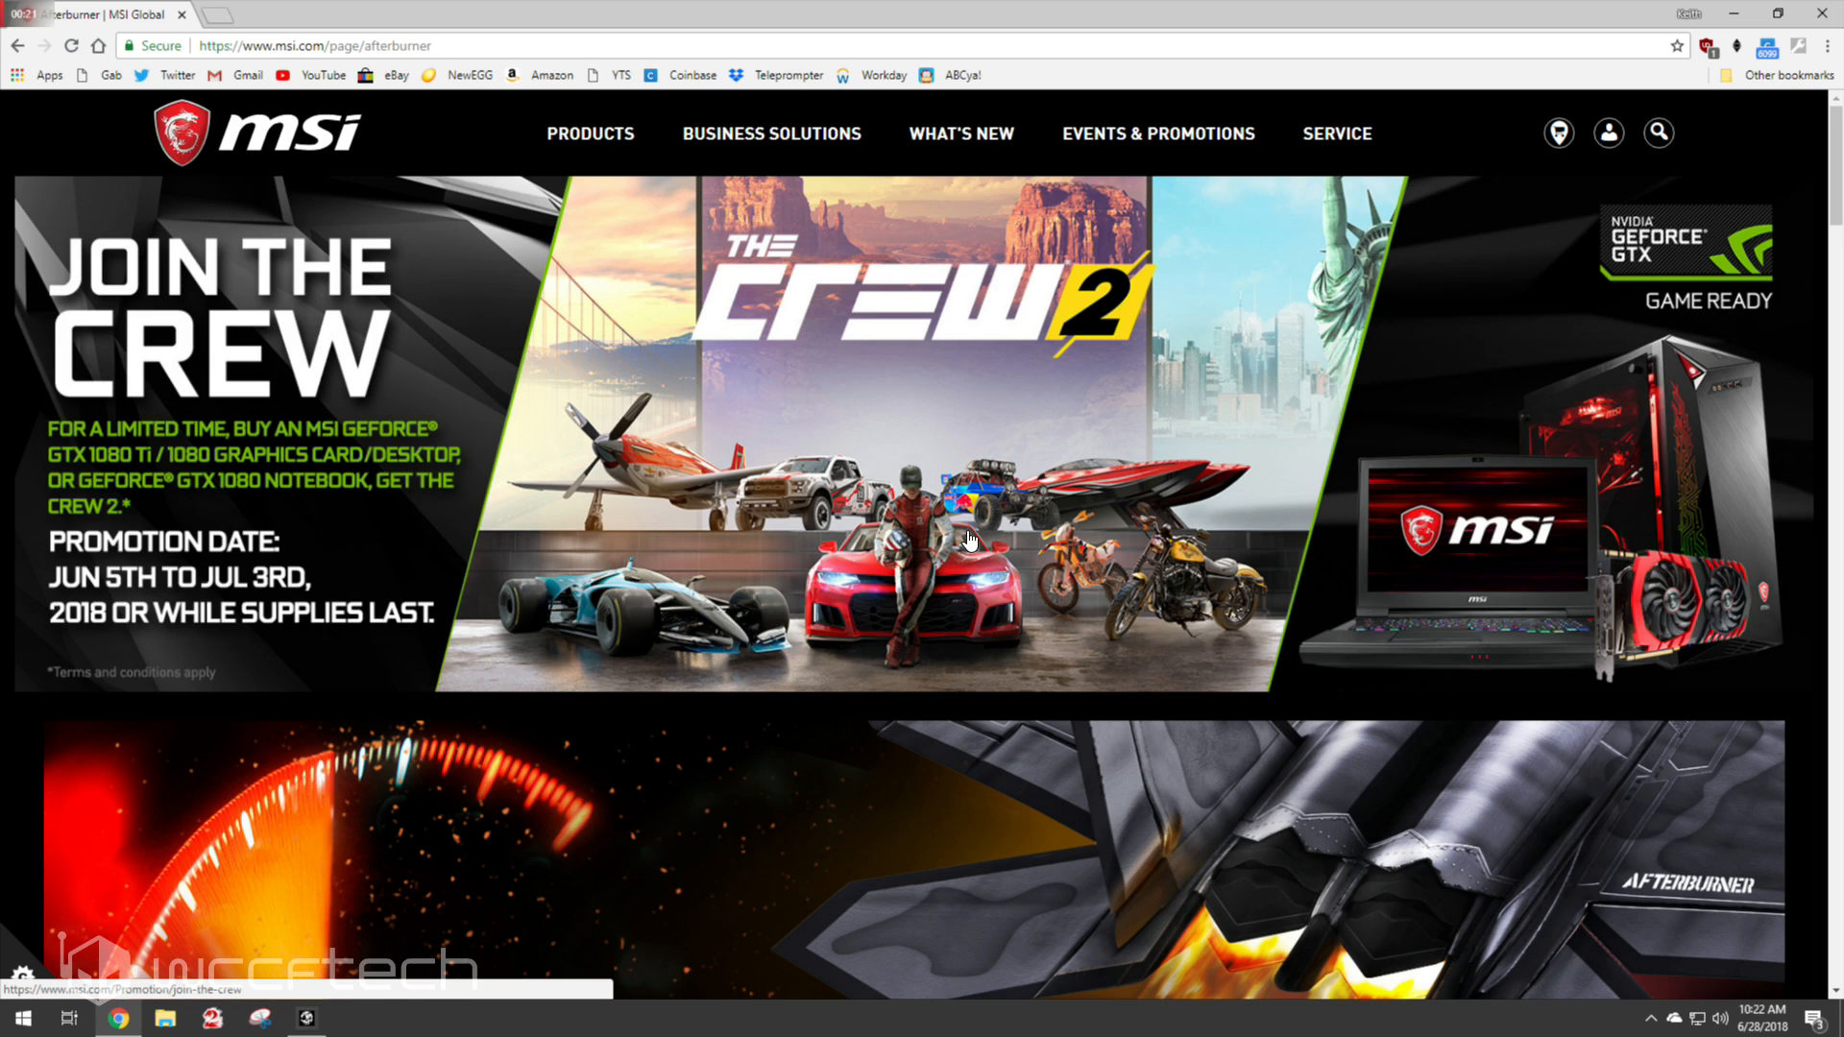
pyautogui.moveTo(939, 553)
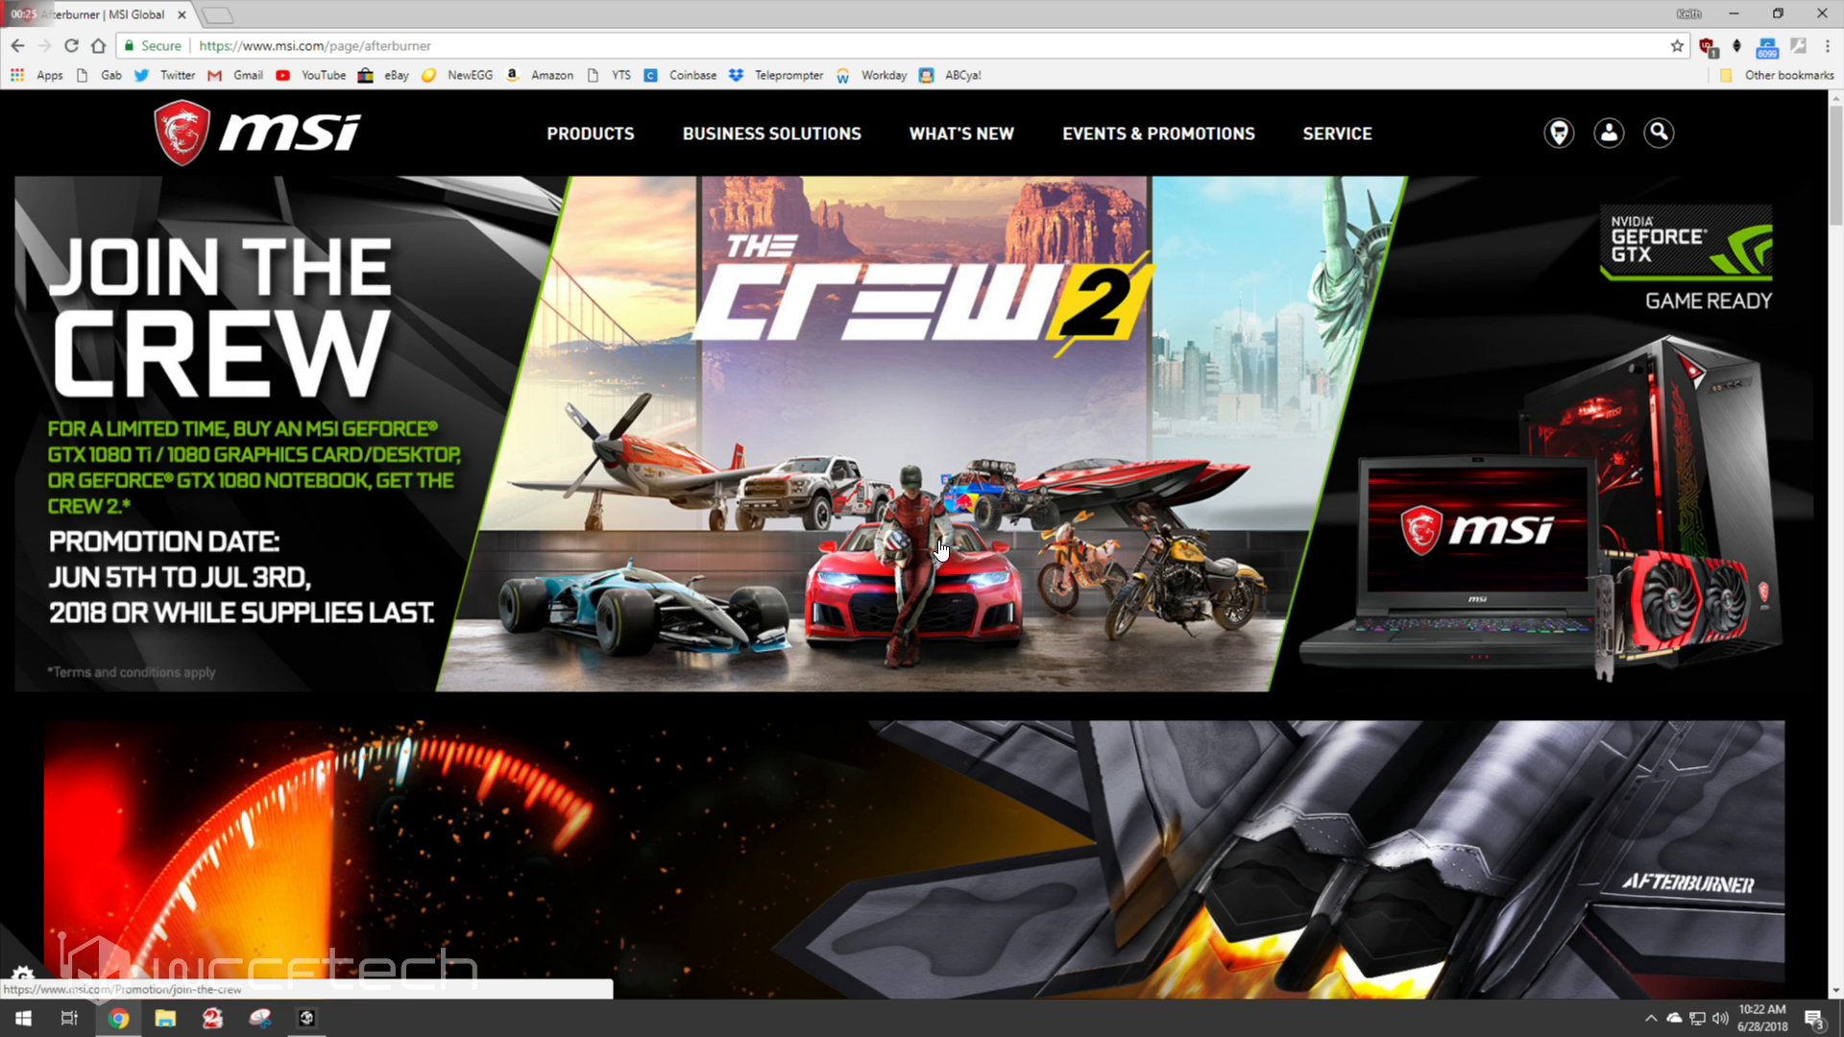
# Show the Downloads section listing Afterburner, Kombustor, Android app and Remote Server
pyautogui.scroll(-3)
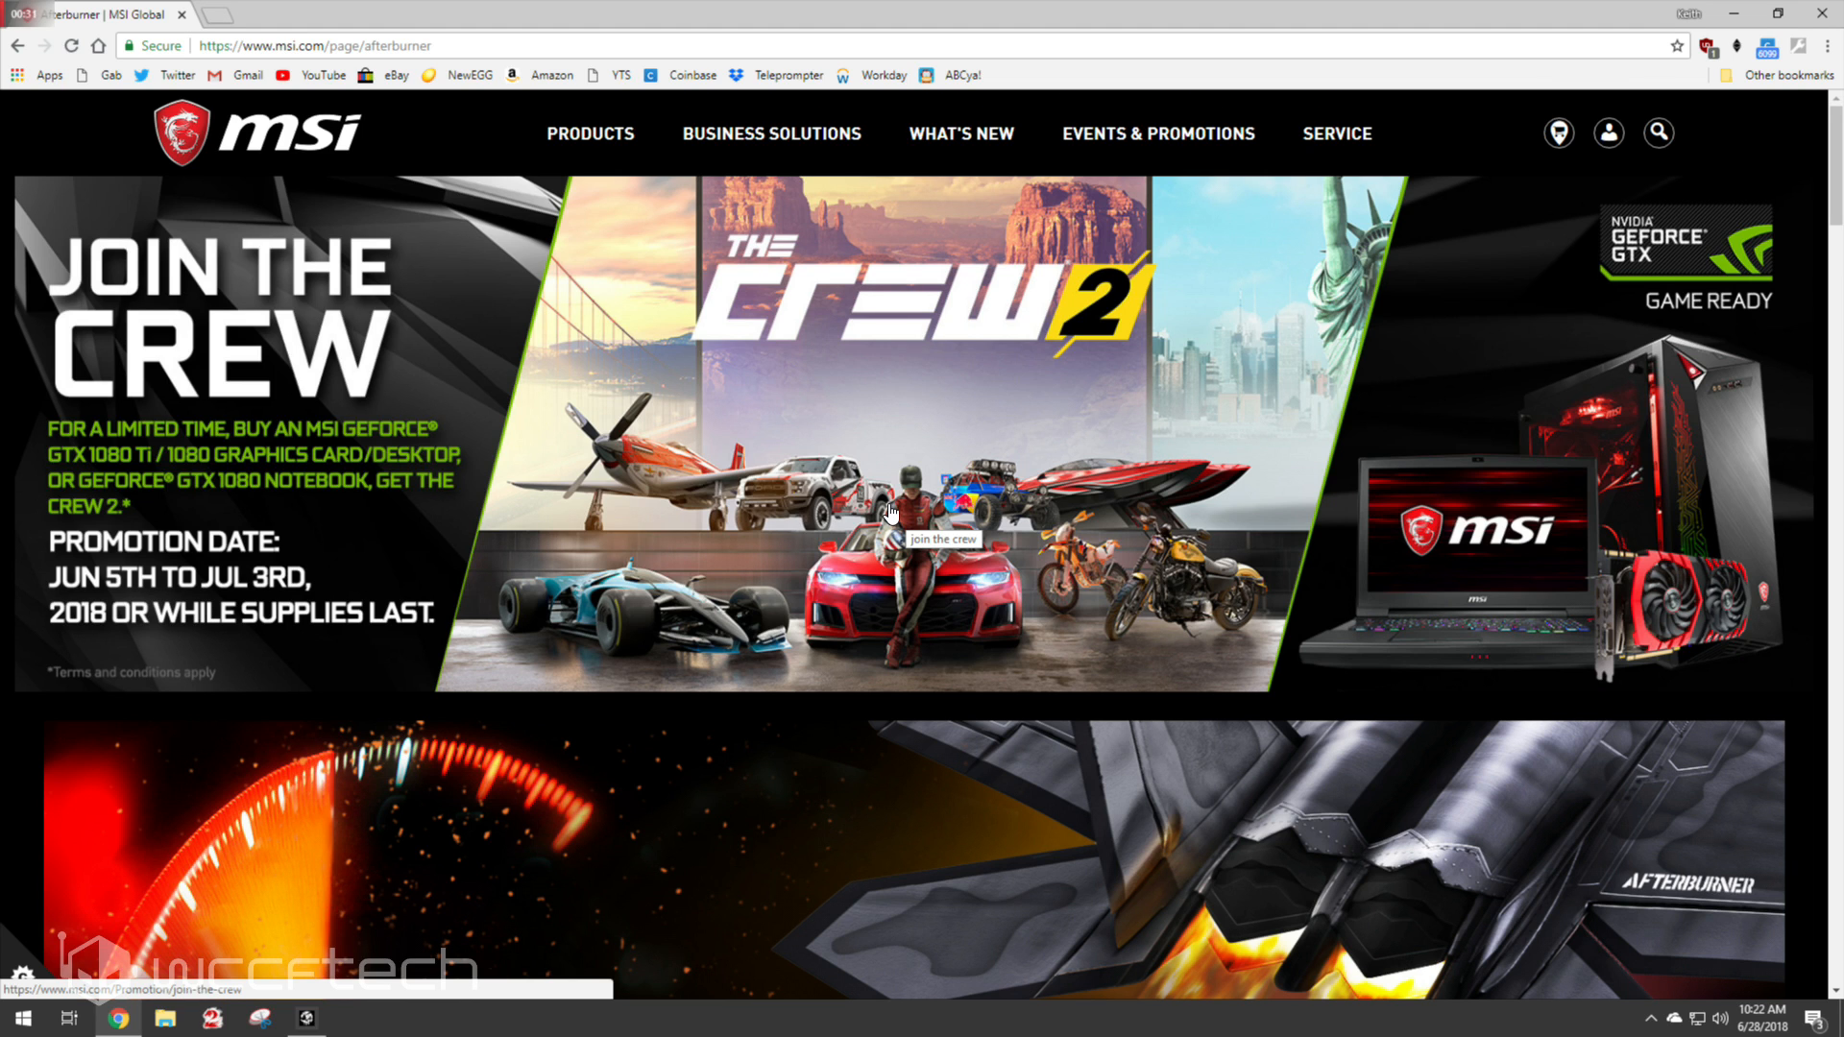
pyautogui.scroll(-3)
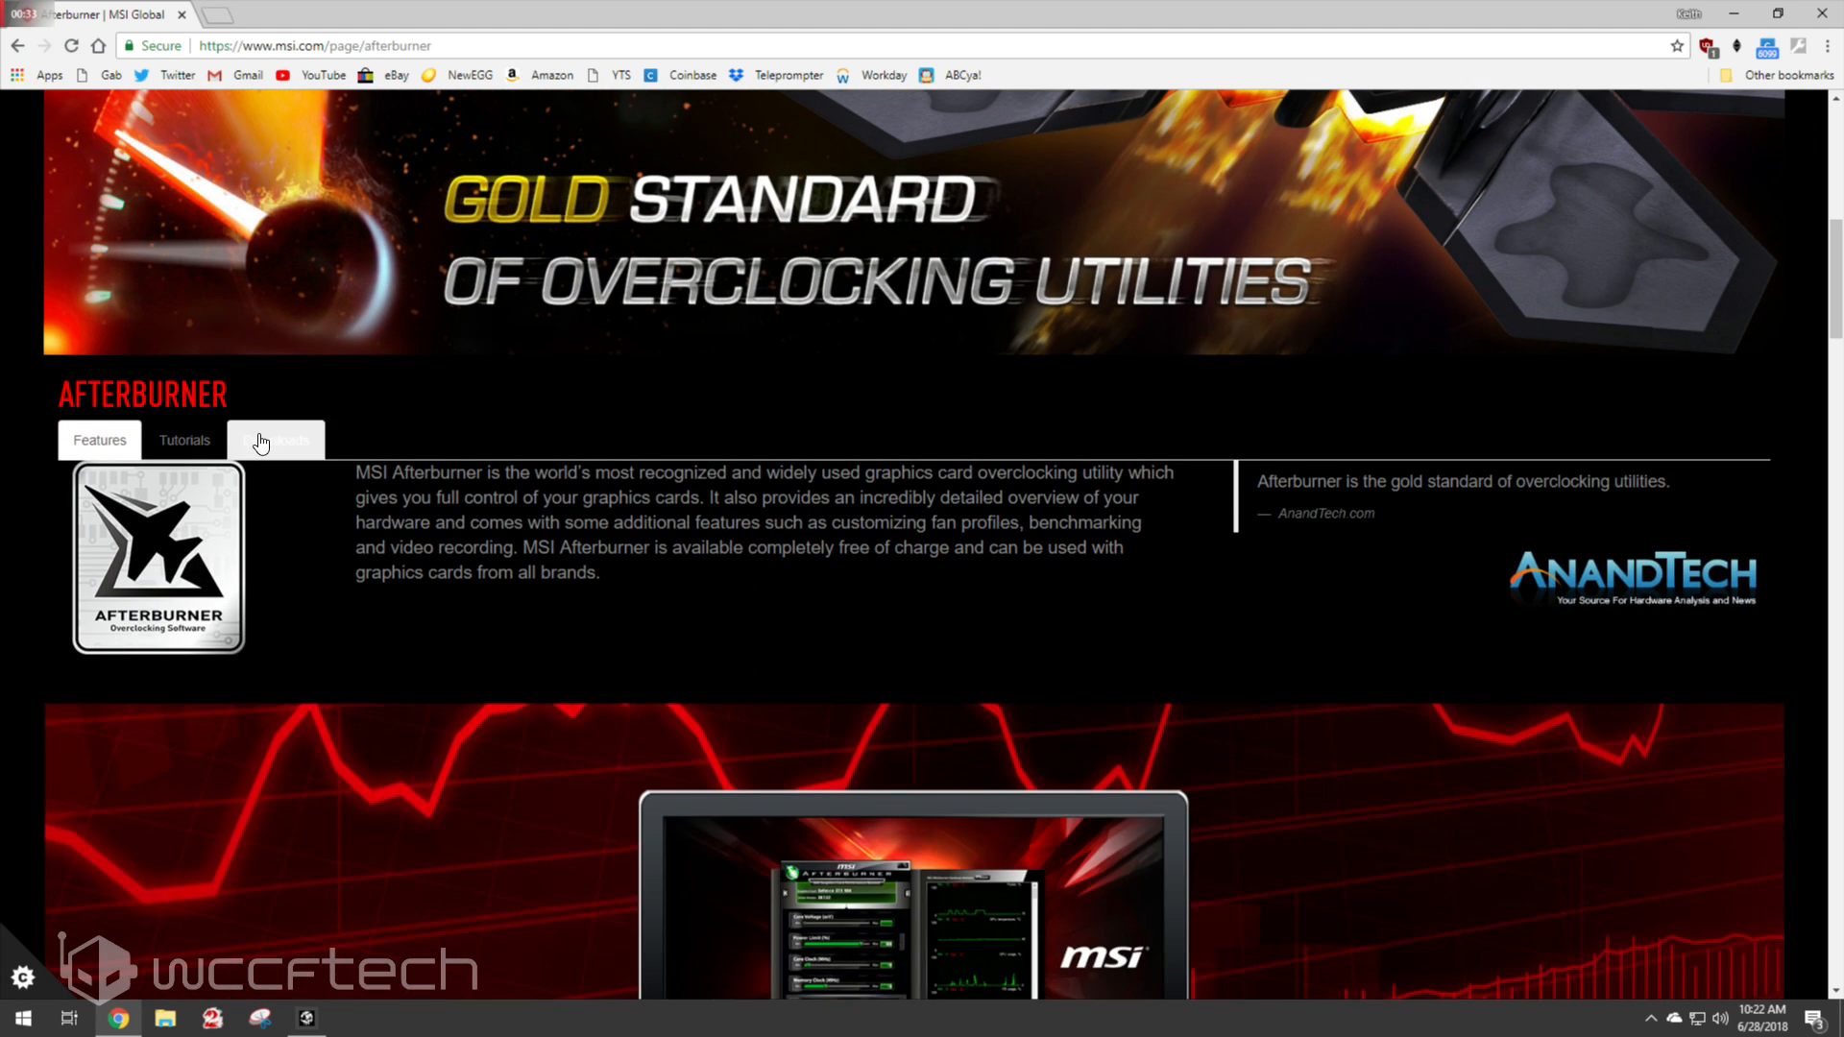
pyautogui.click(274, 440)
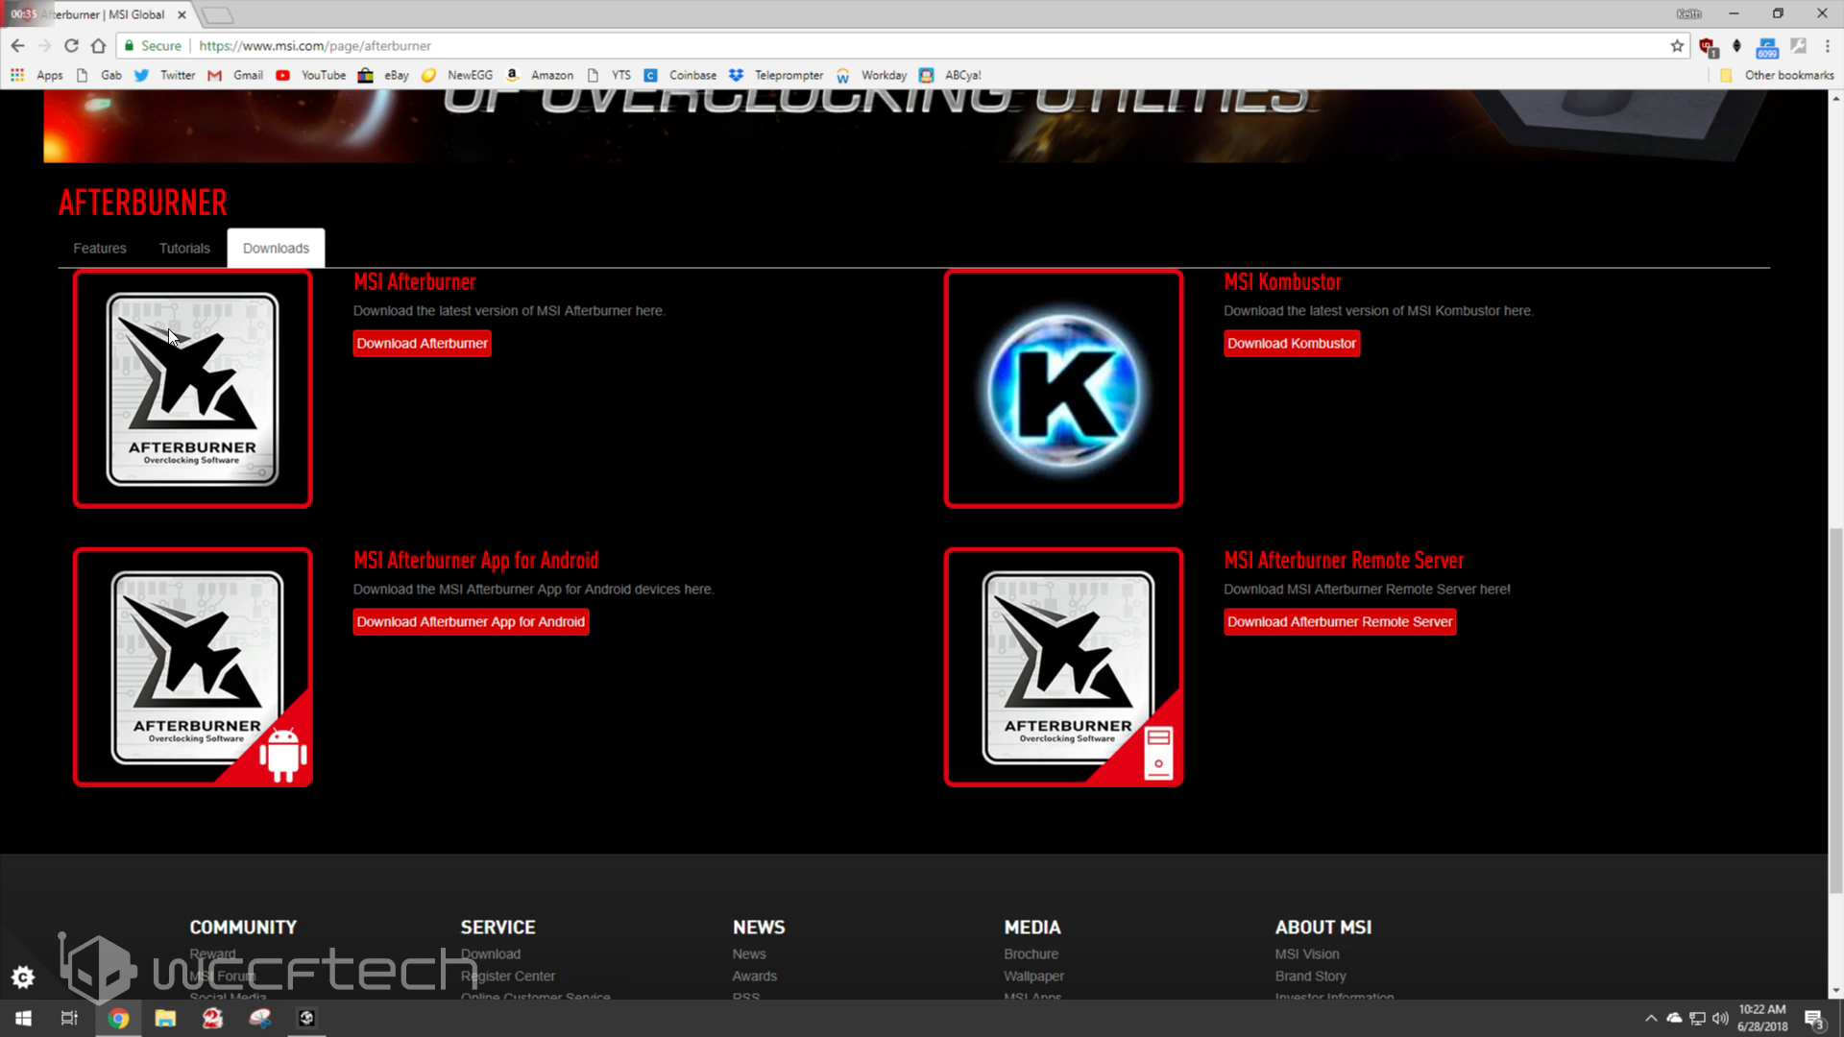
pyautogui.moveTo(1362, 662)
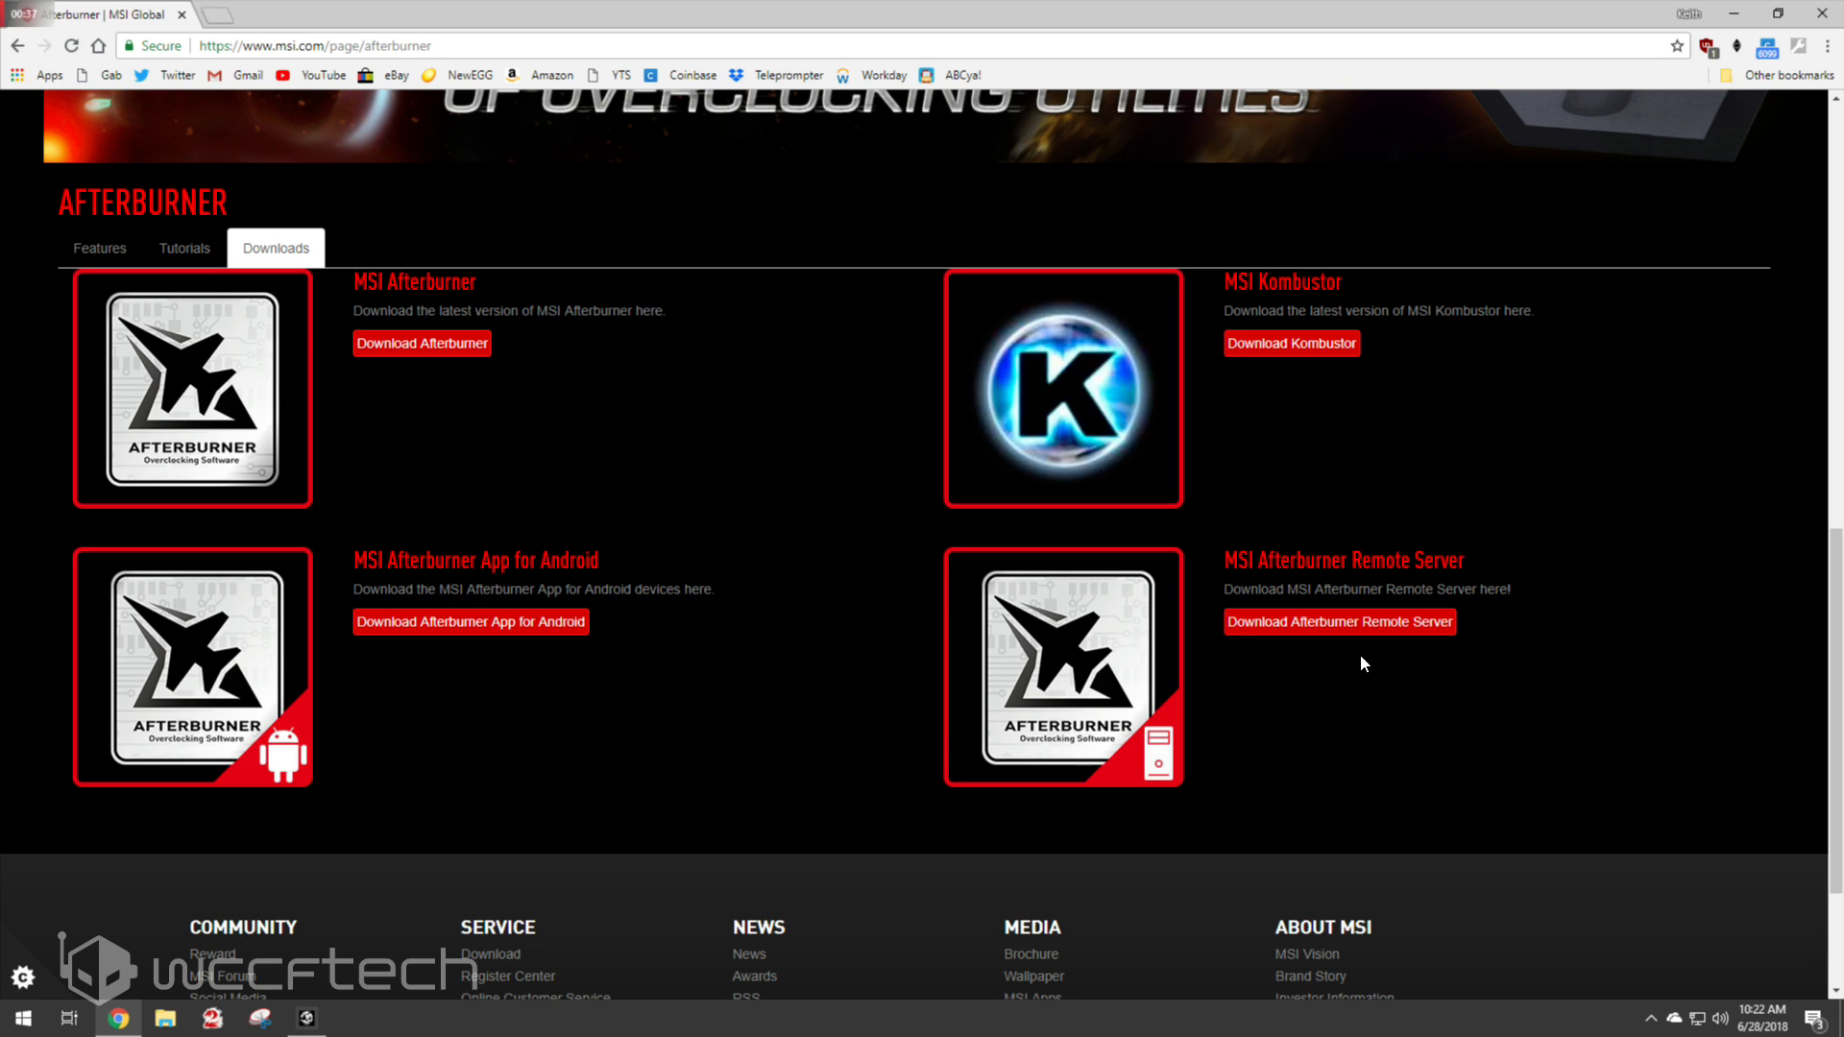
pyautogui.moveTo(662, 259)
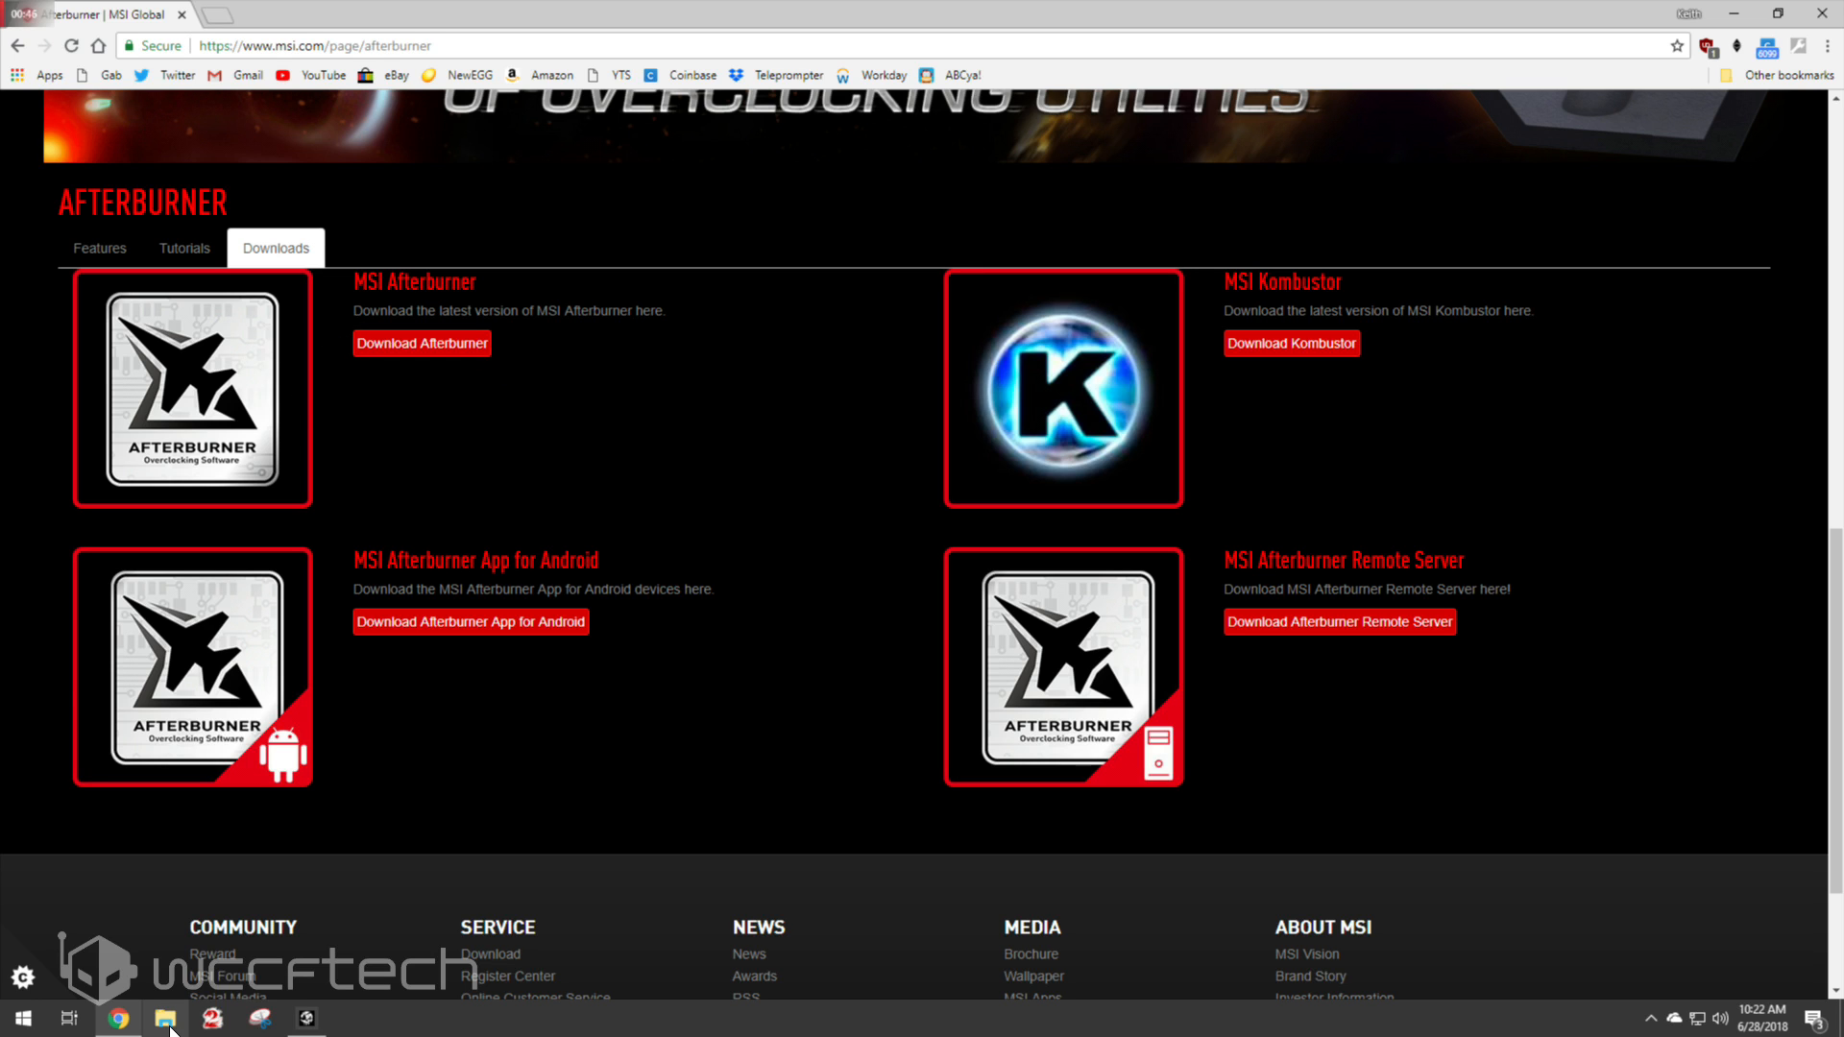
# Open the MSIAfterburnerSetup 4.5.0 folder holding the MSIAfterburnerSetup450 installer
pyautogui.click(166, 1017)
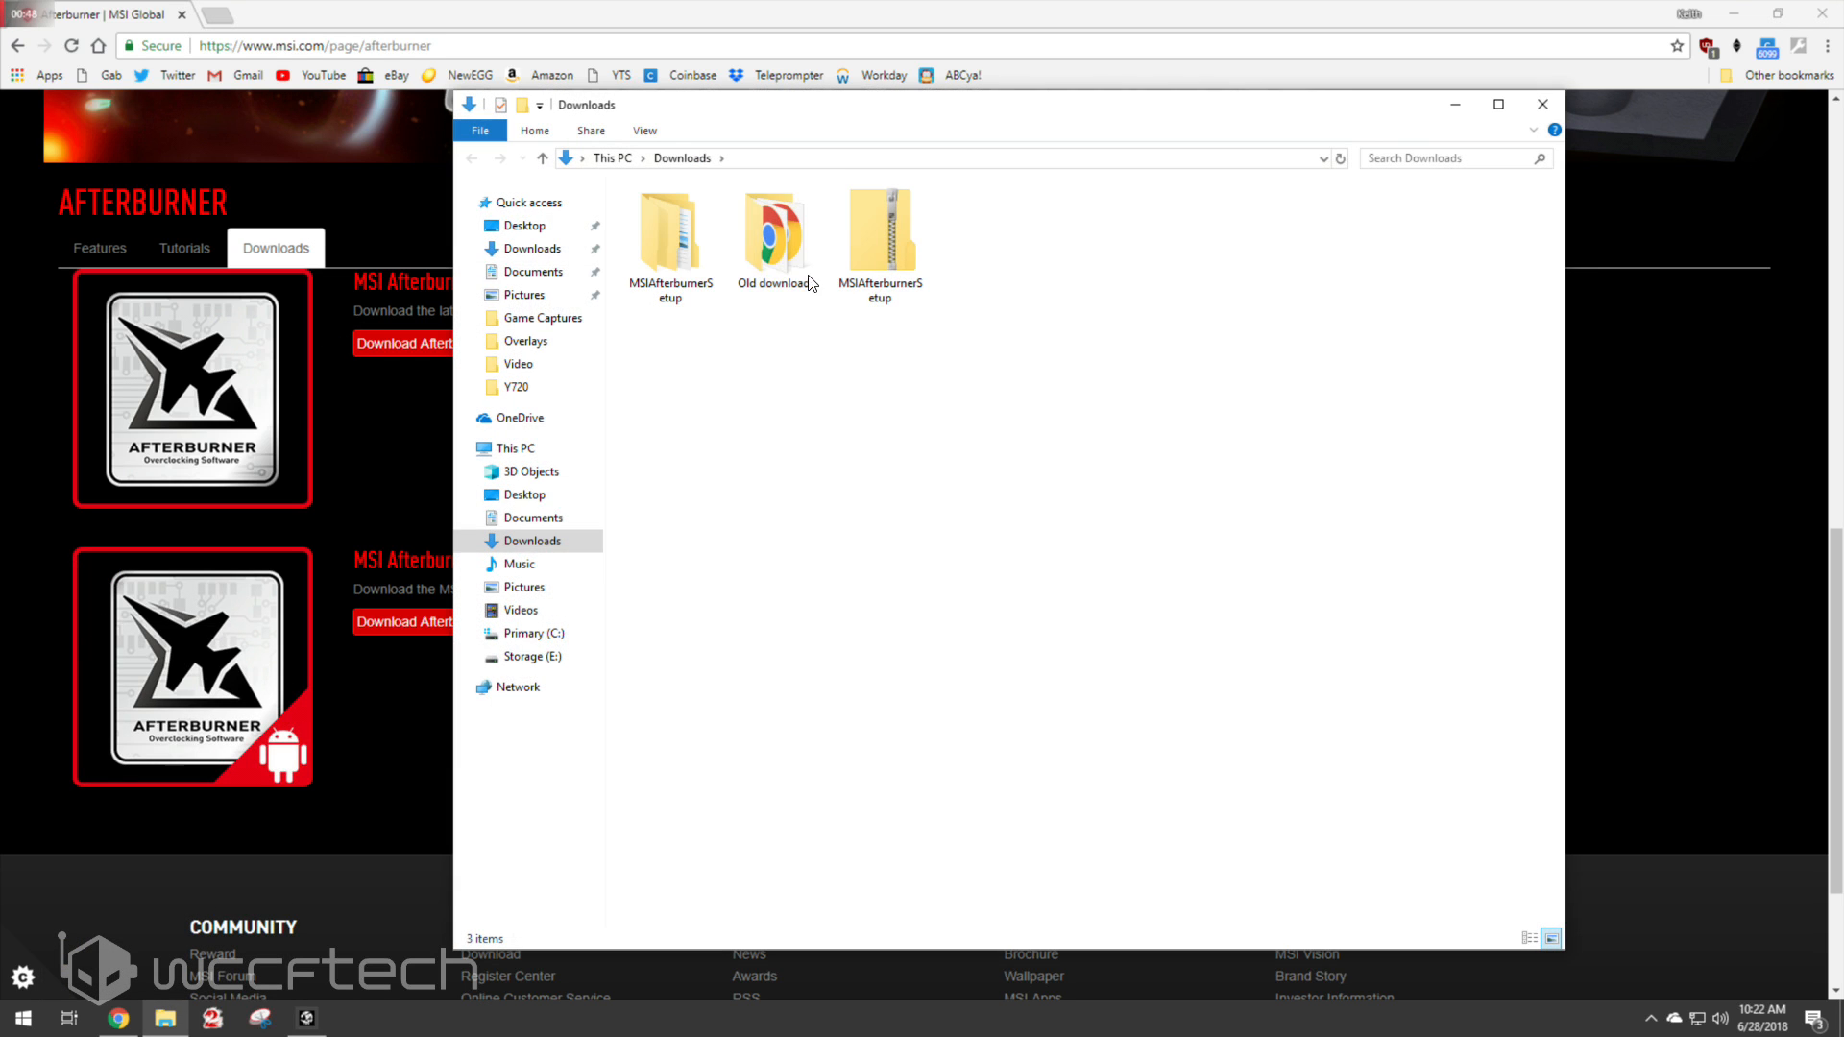
pyautogui.click(669, 229)
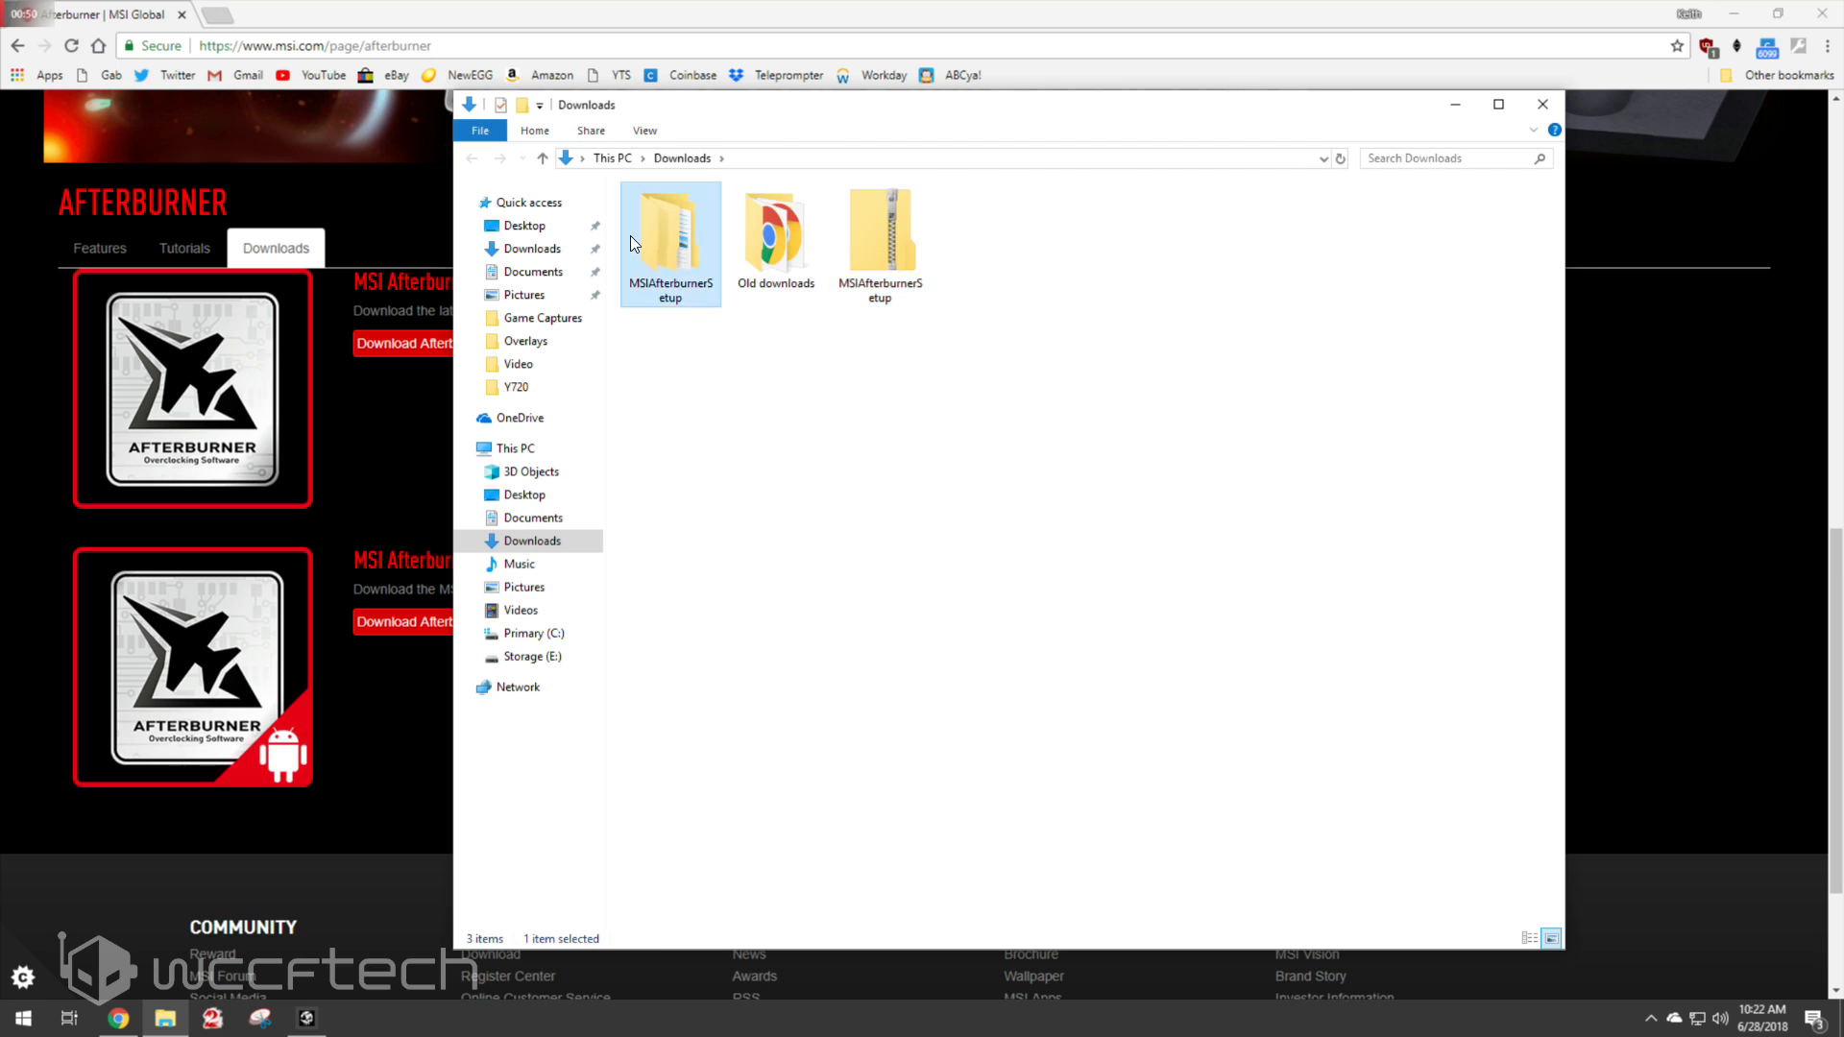
pyautogui.doubleClick(668, 228)
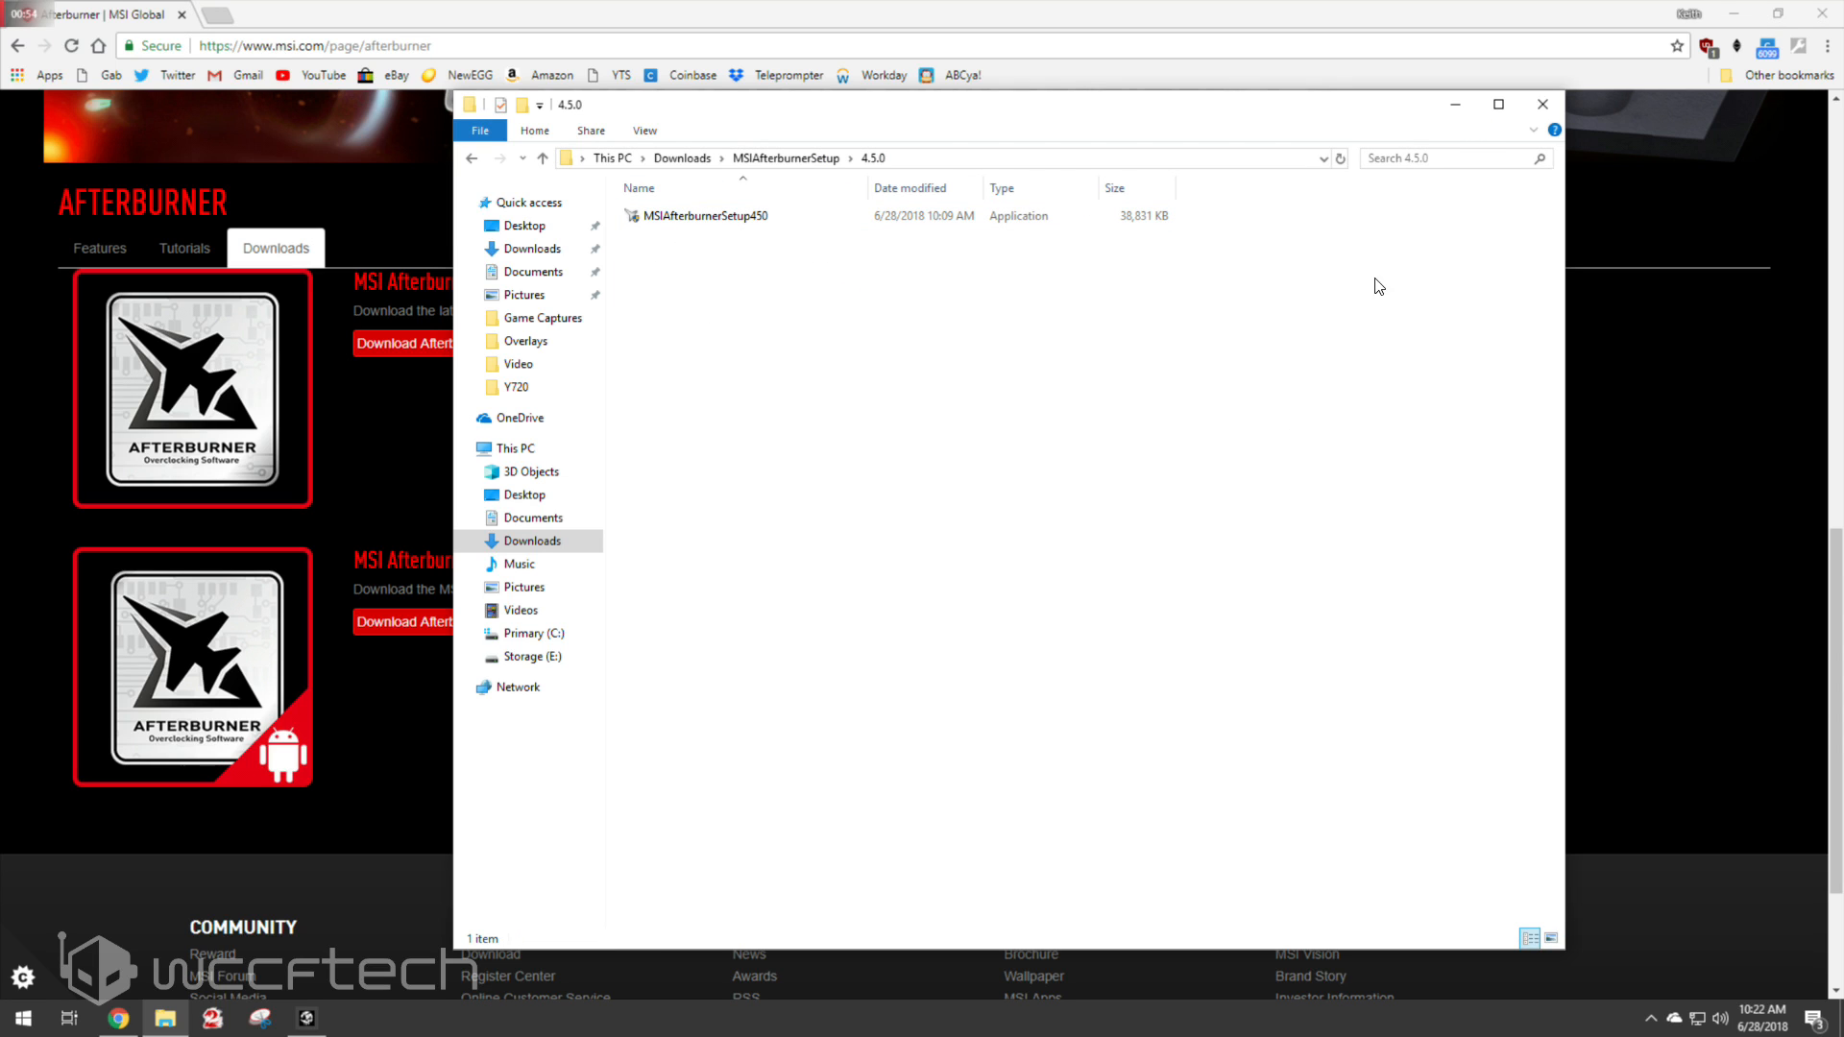
pyautogui.moveTo(1426, 283)
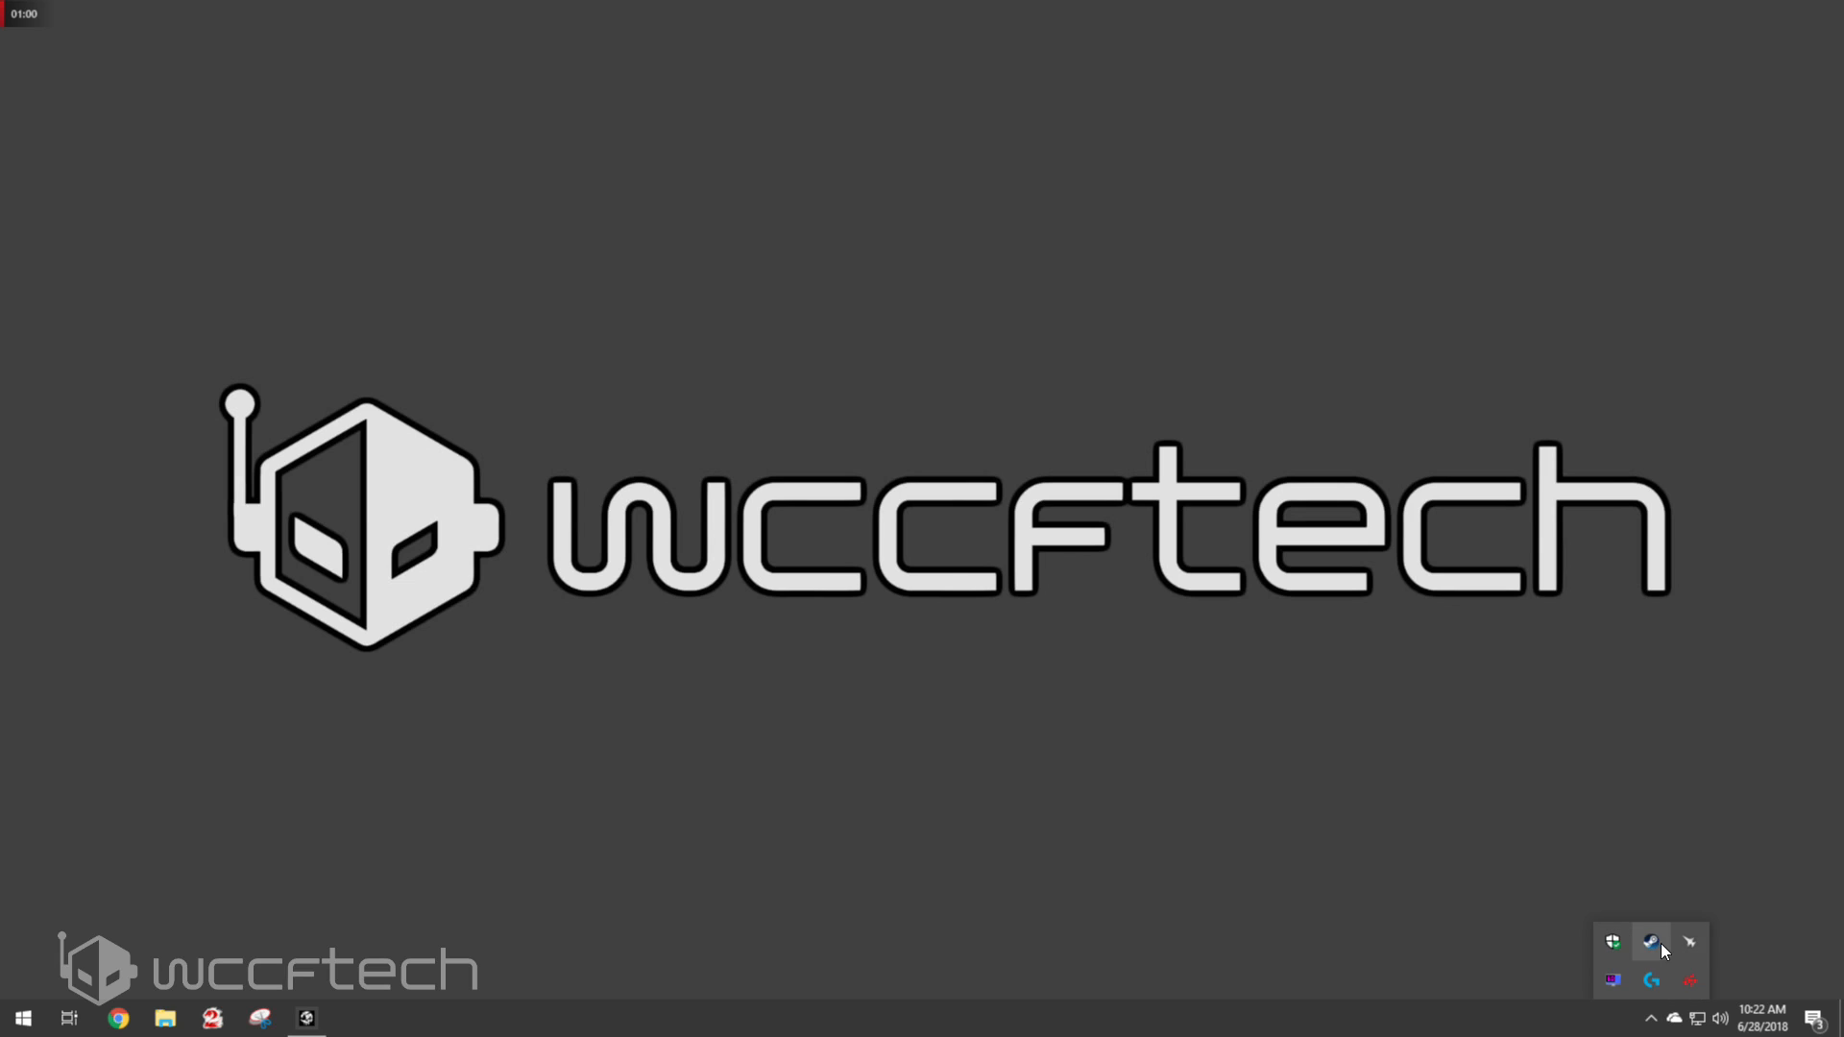
# Bring up MSI Afterburner and RivaTuner Statistics Server from the system tray
pyautogui.click(1650, 941)
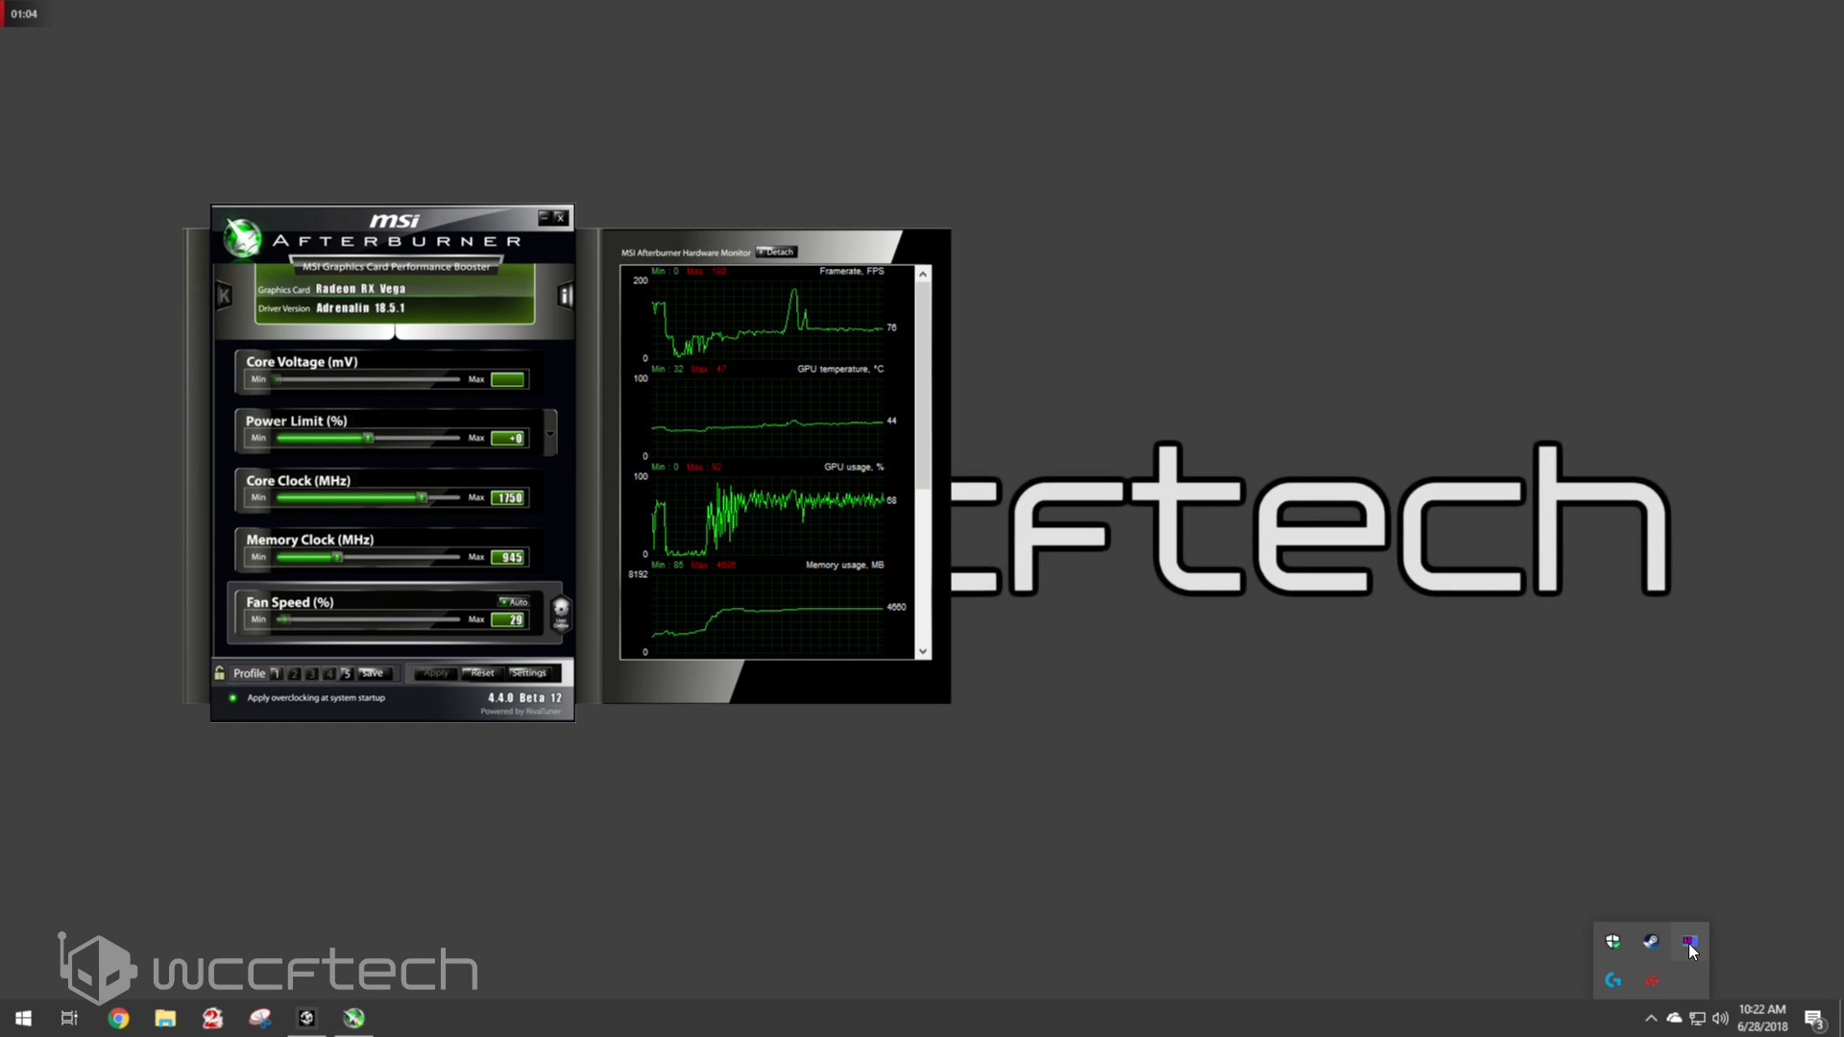
pyautogui.click(1690, 945)
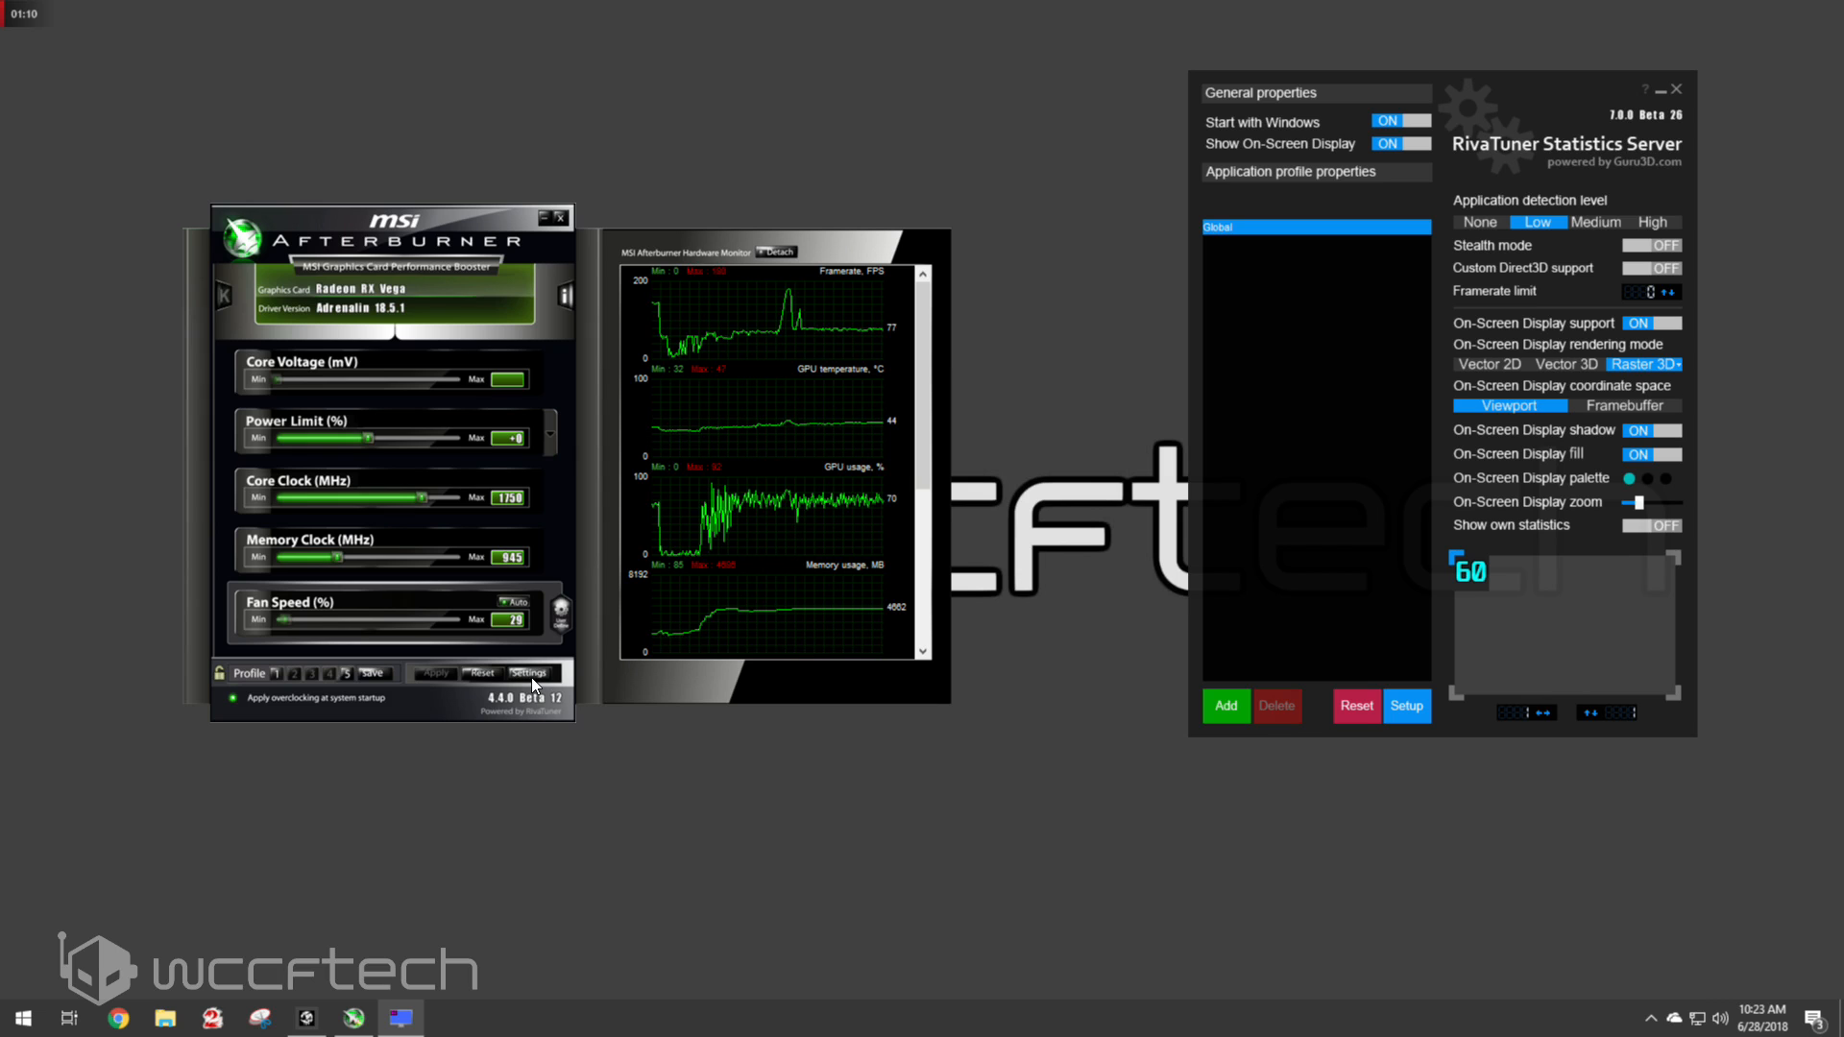
# In Monitoring settings, show the Framerate graph in the OSD as text plus graph
pyautogui.click(526, 672)
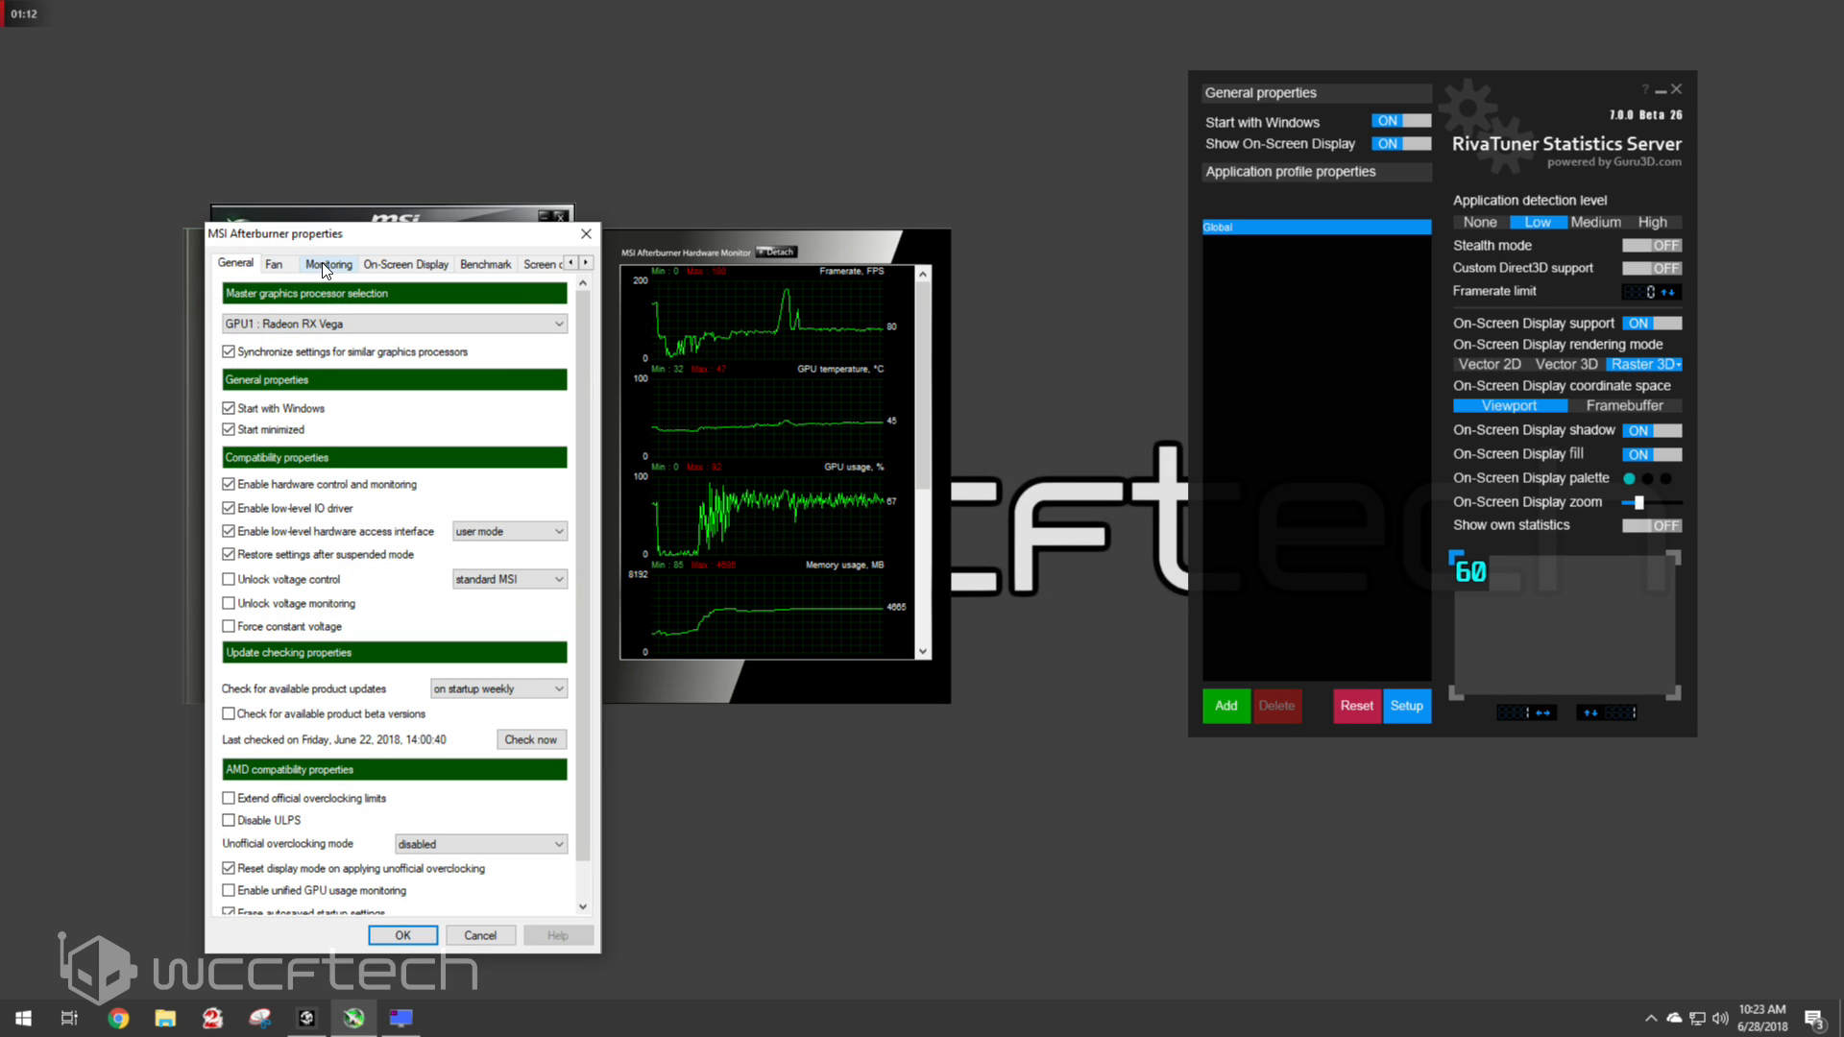
pyautogui.click(328, 263)
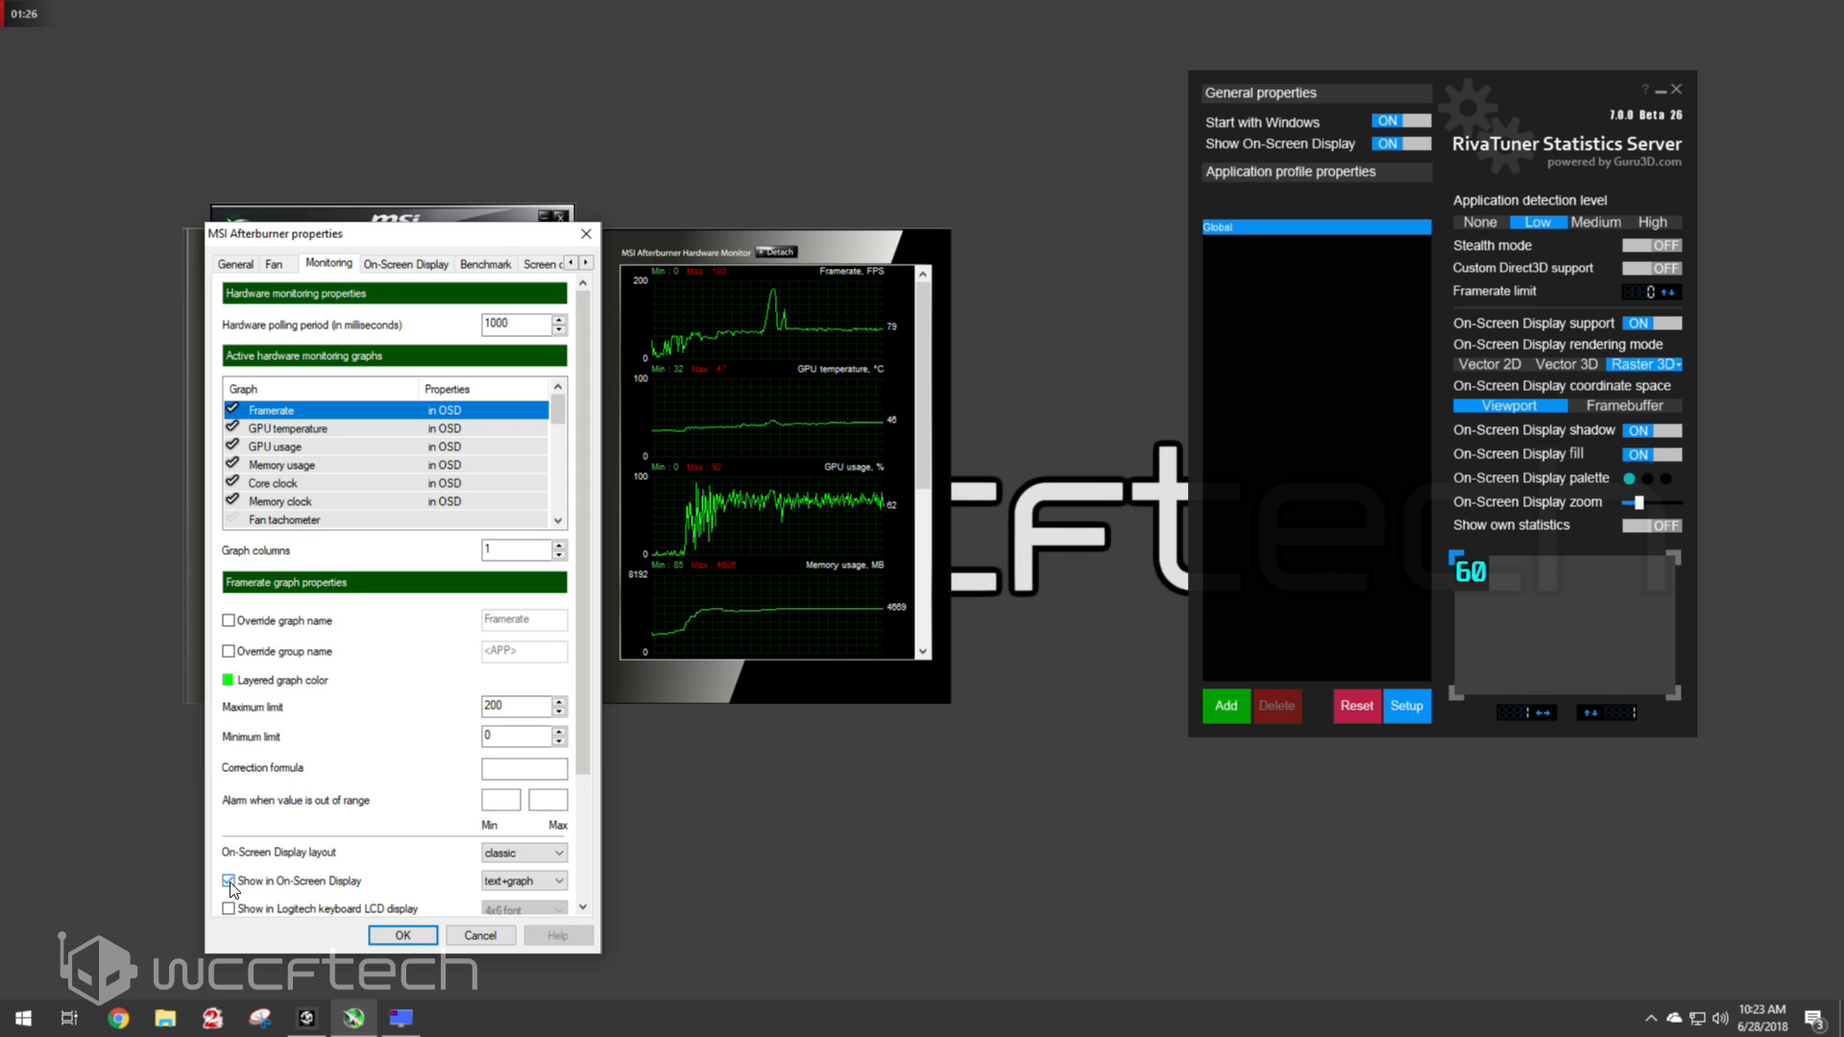
pyautogui.click(228, 879)
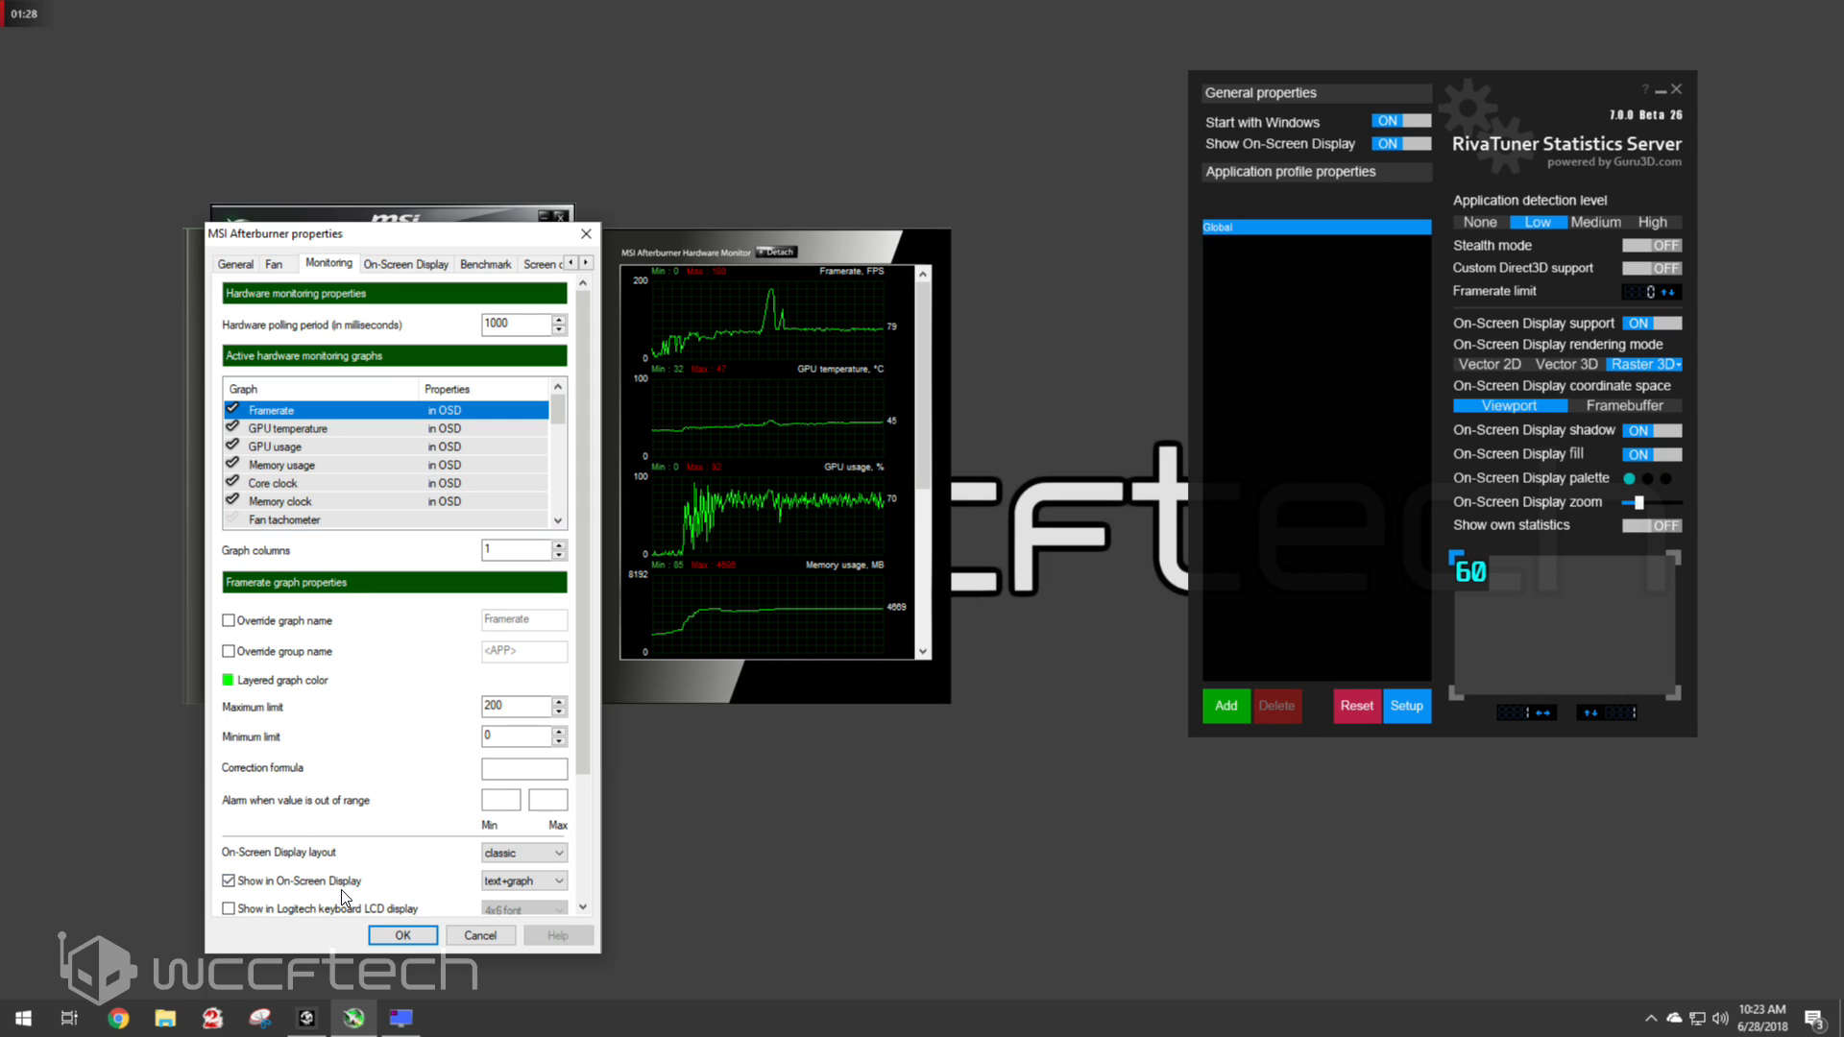
pyautogui.click(523, 882)
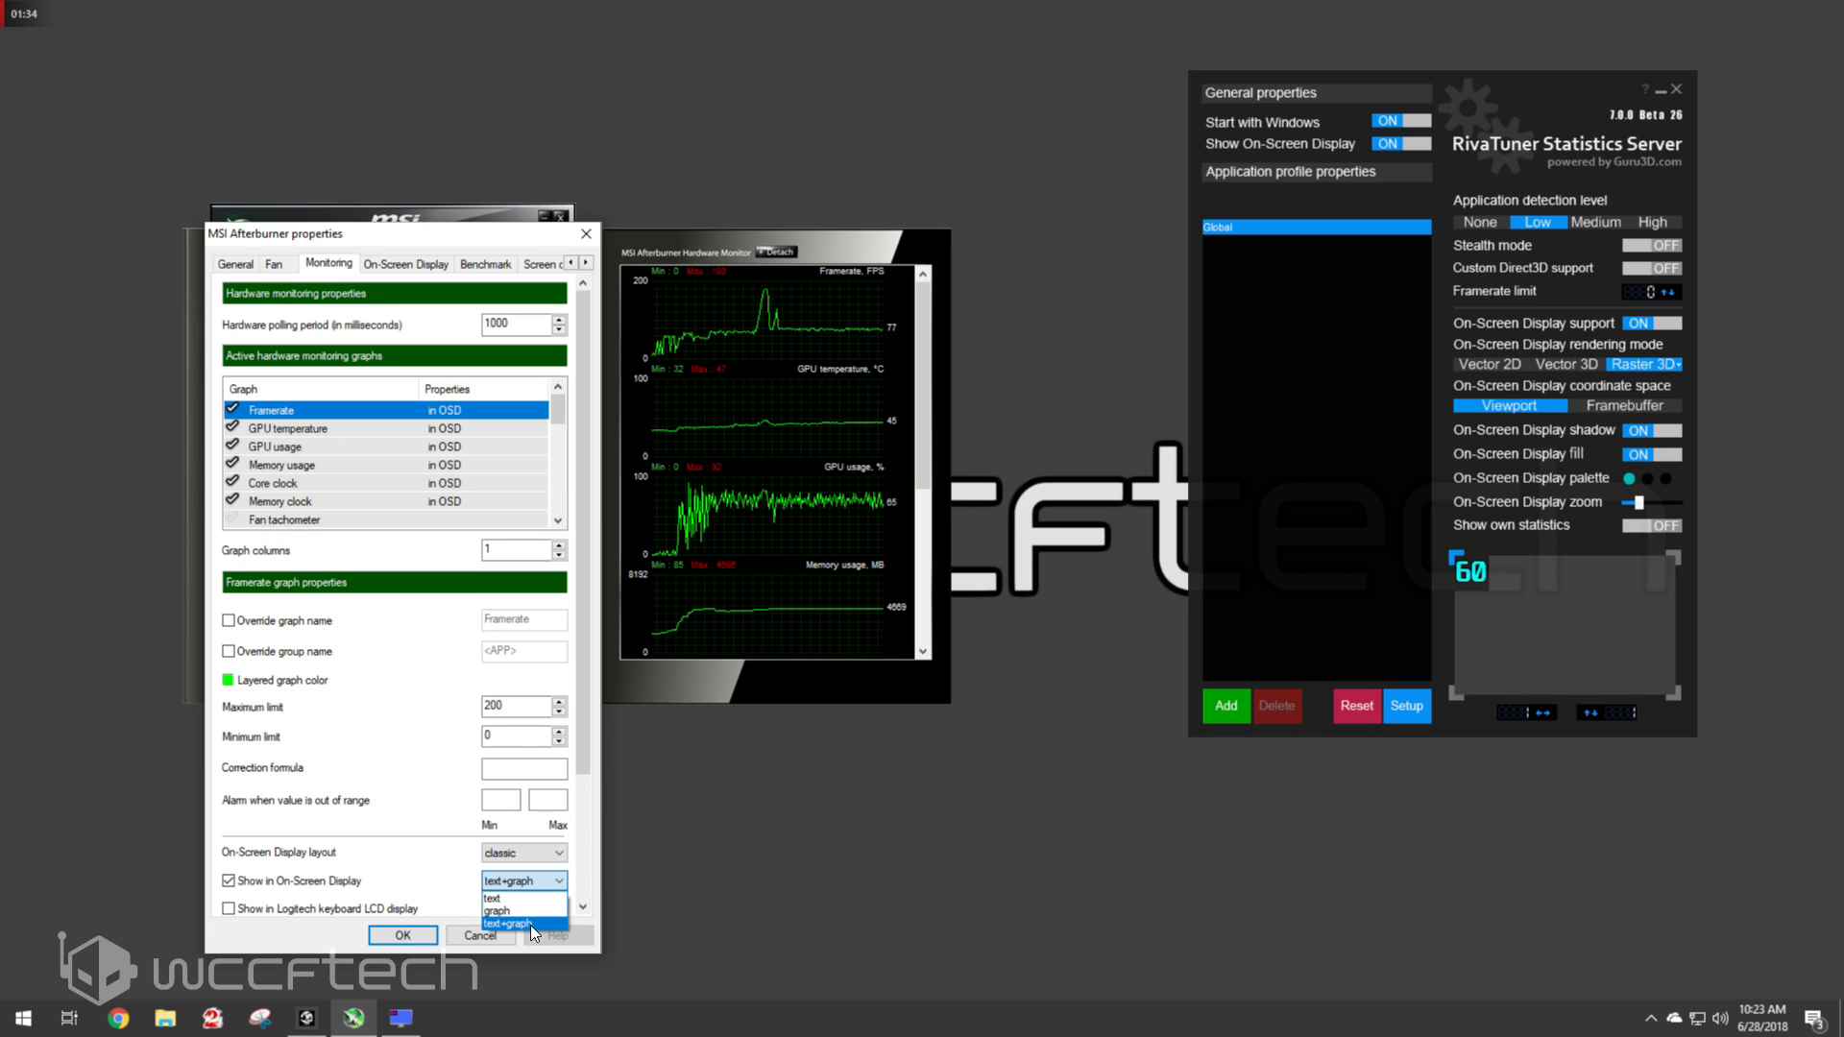
pyautogui.click(507, 922)
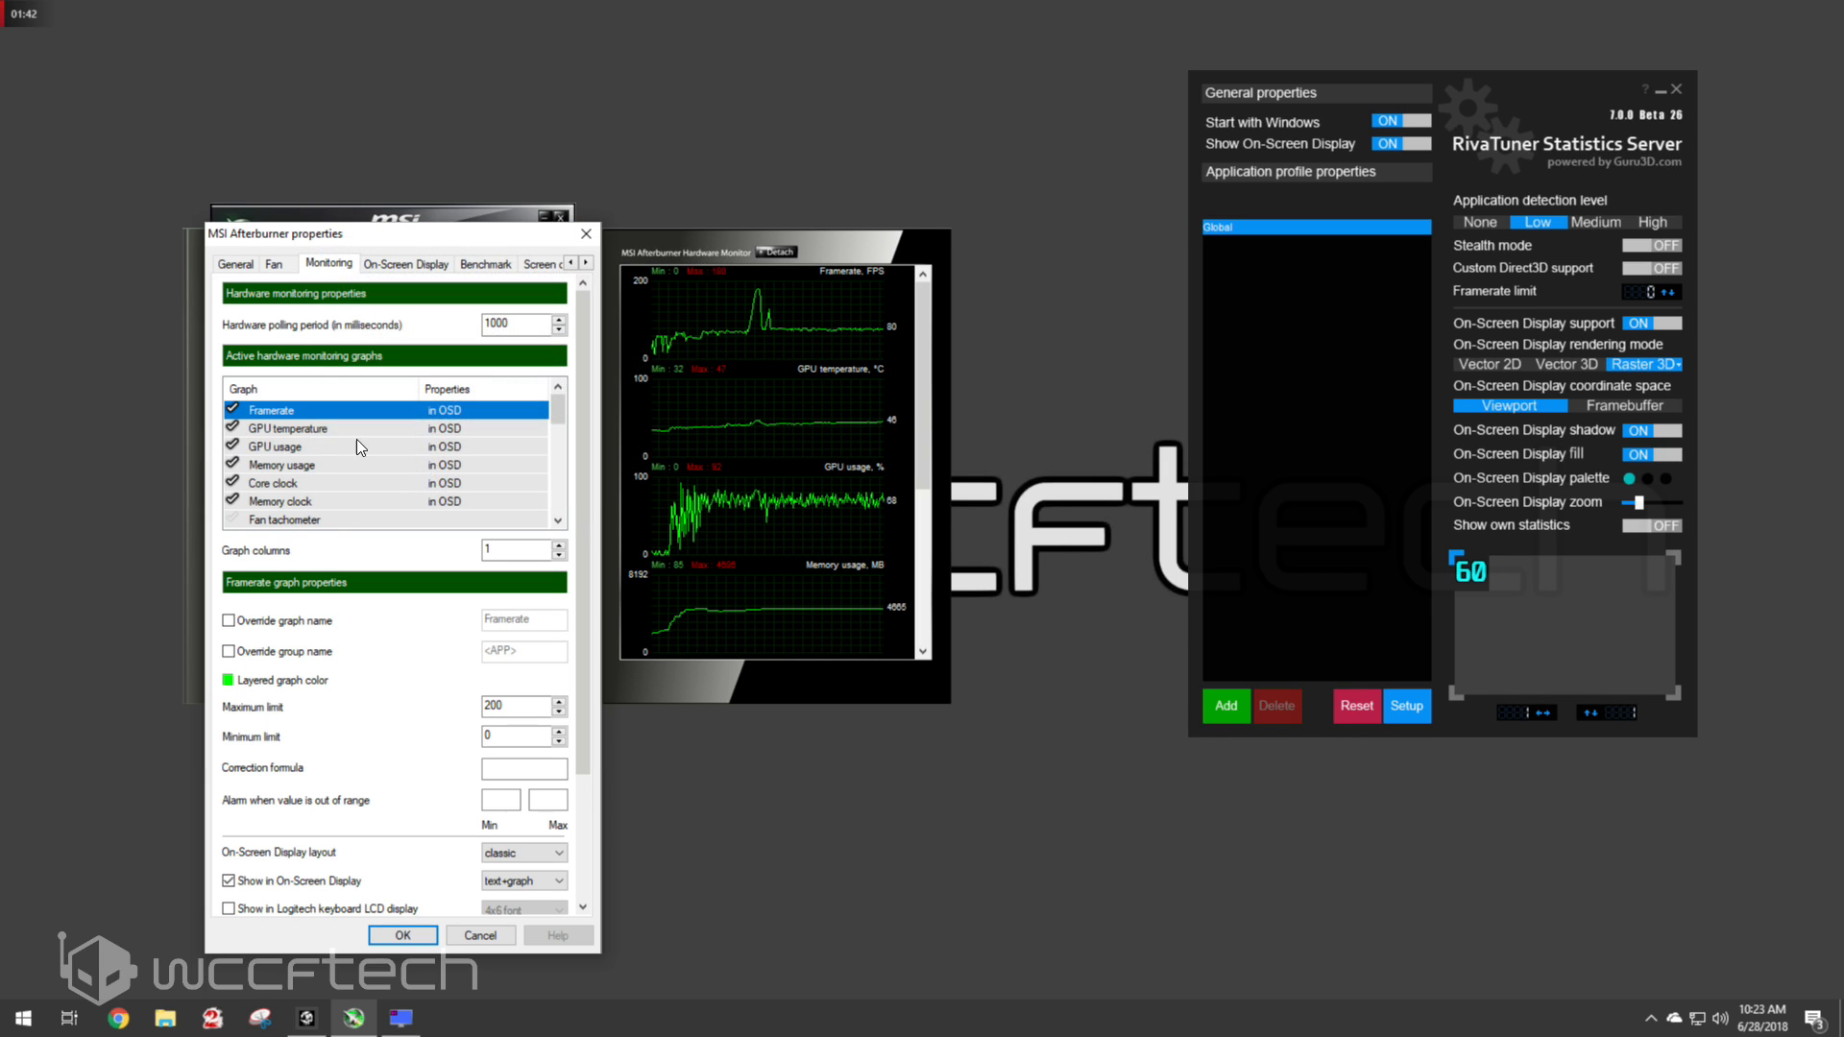
# Review GPU temperature, Memory usage and Memory clock graphs and move Core clock right below Framerate
pyautogui.click(286, 428)
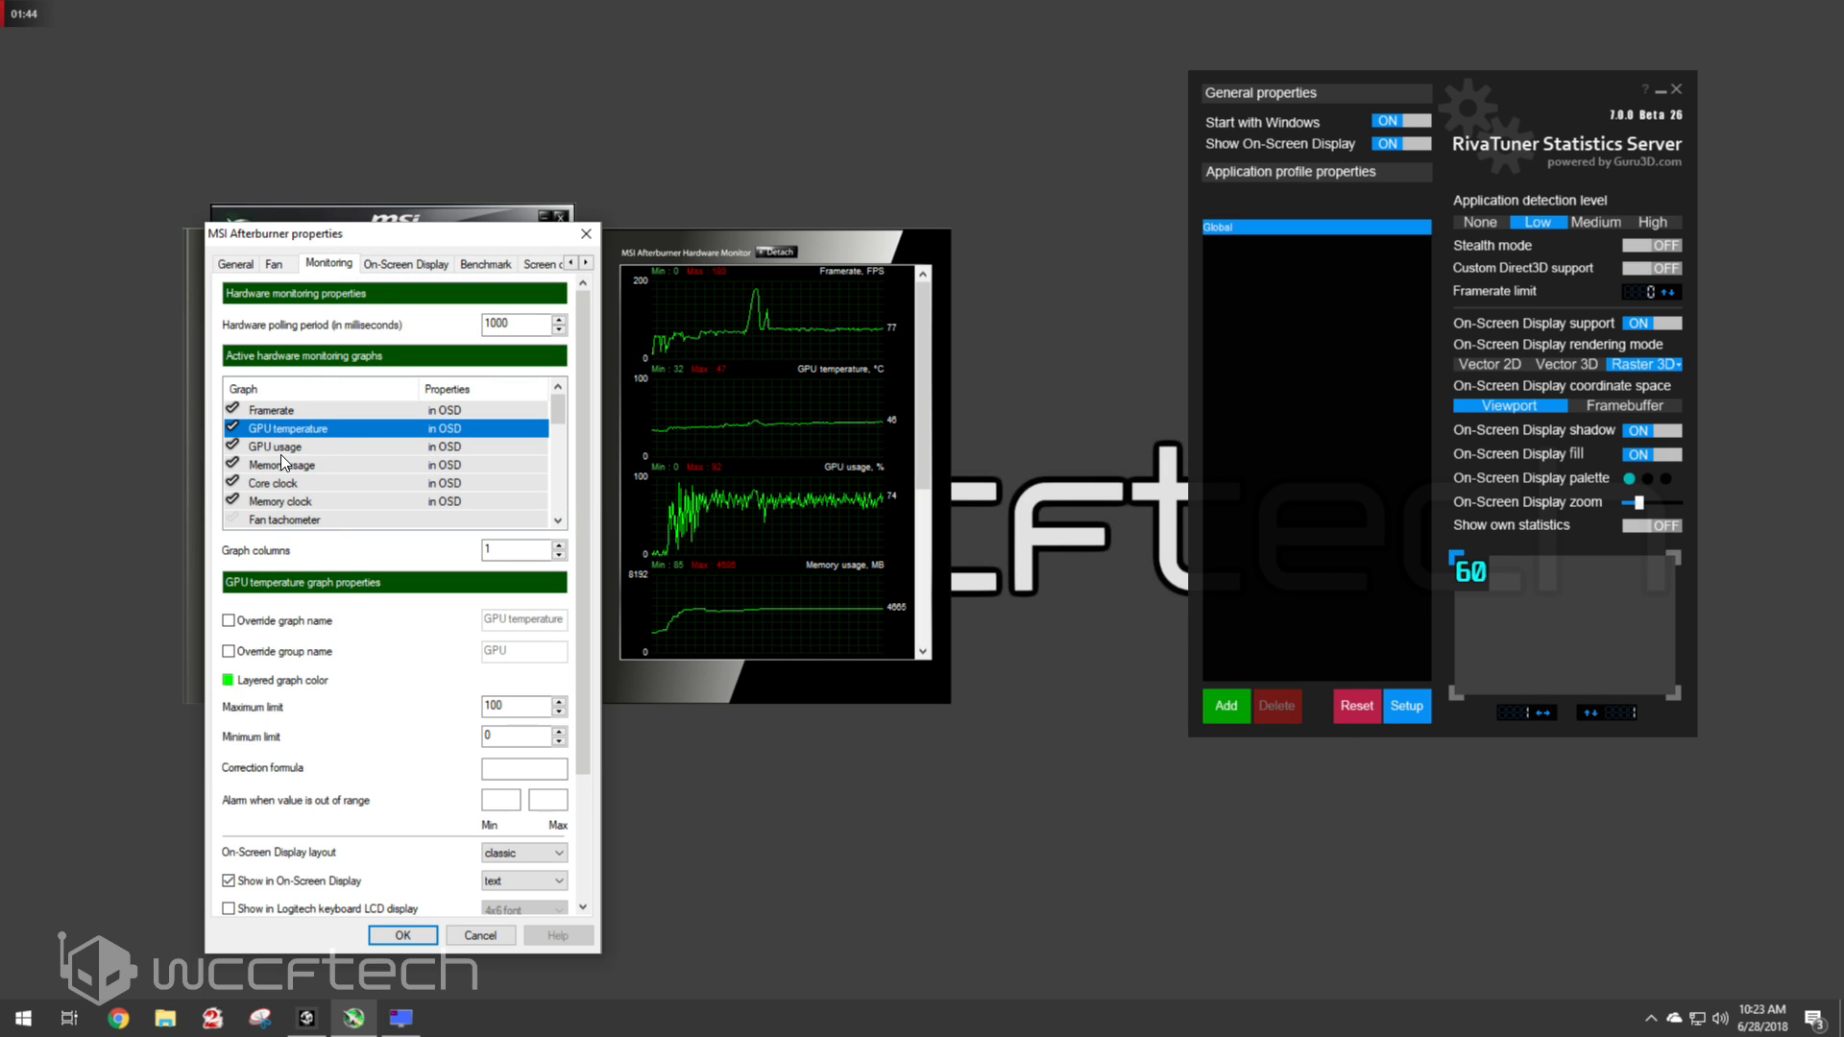
pyautogui.click(282, 464)
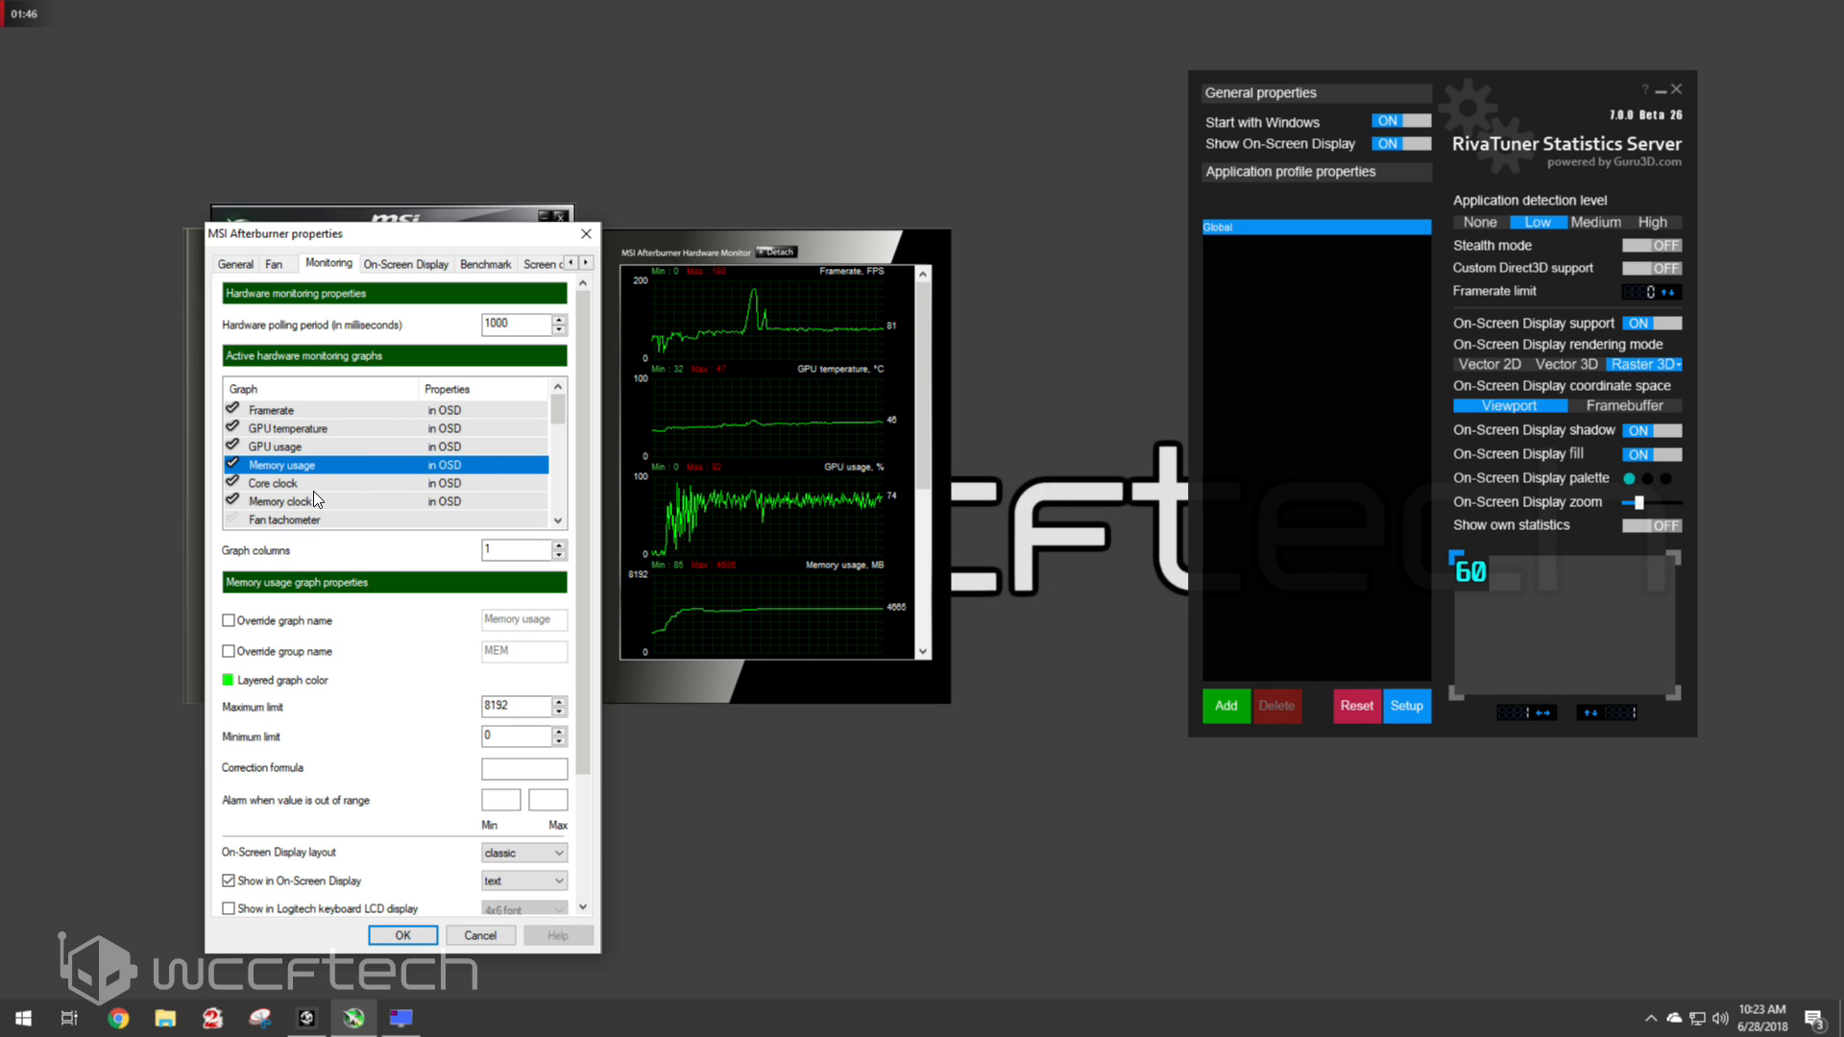
pyautogui.click(273, 499)
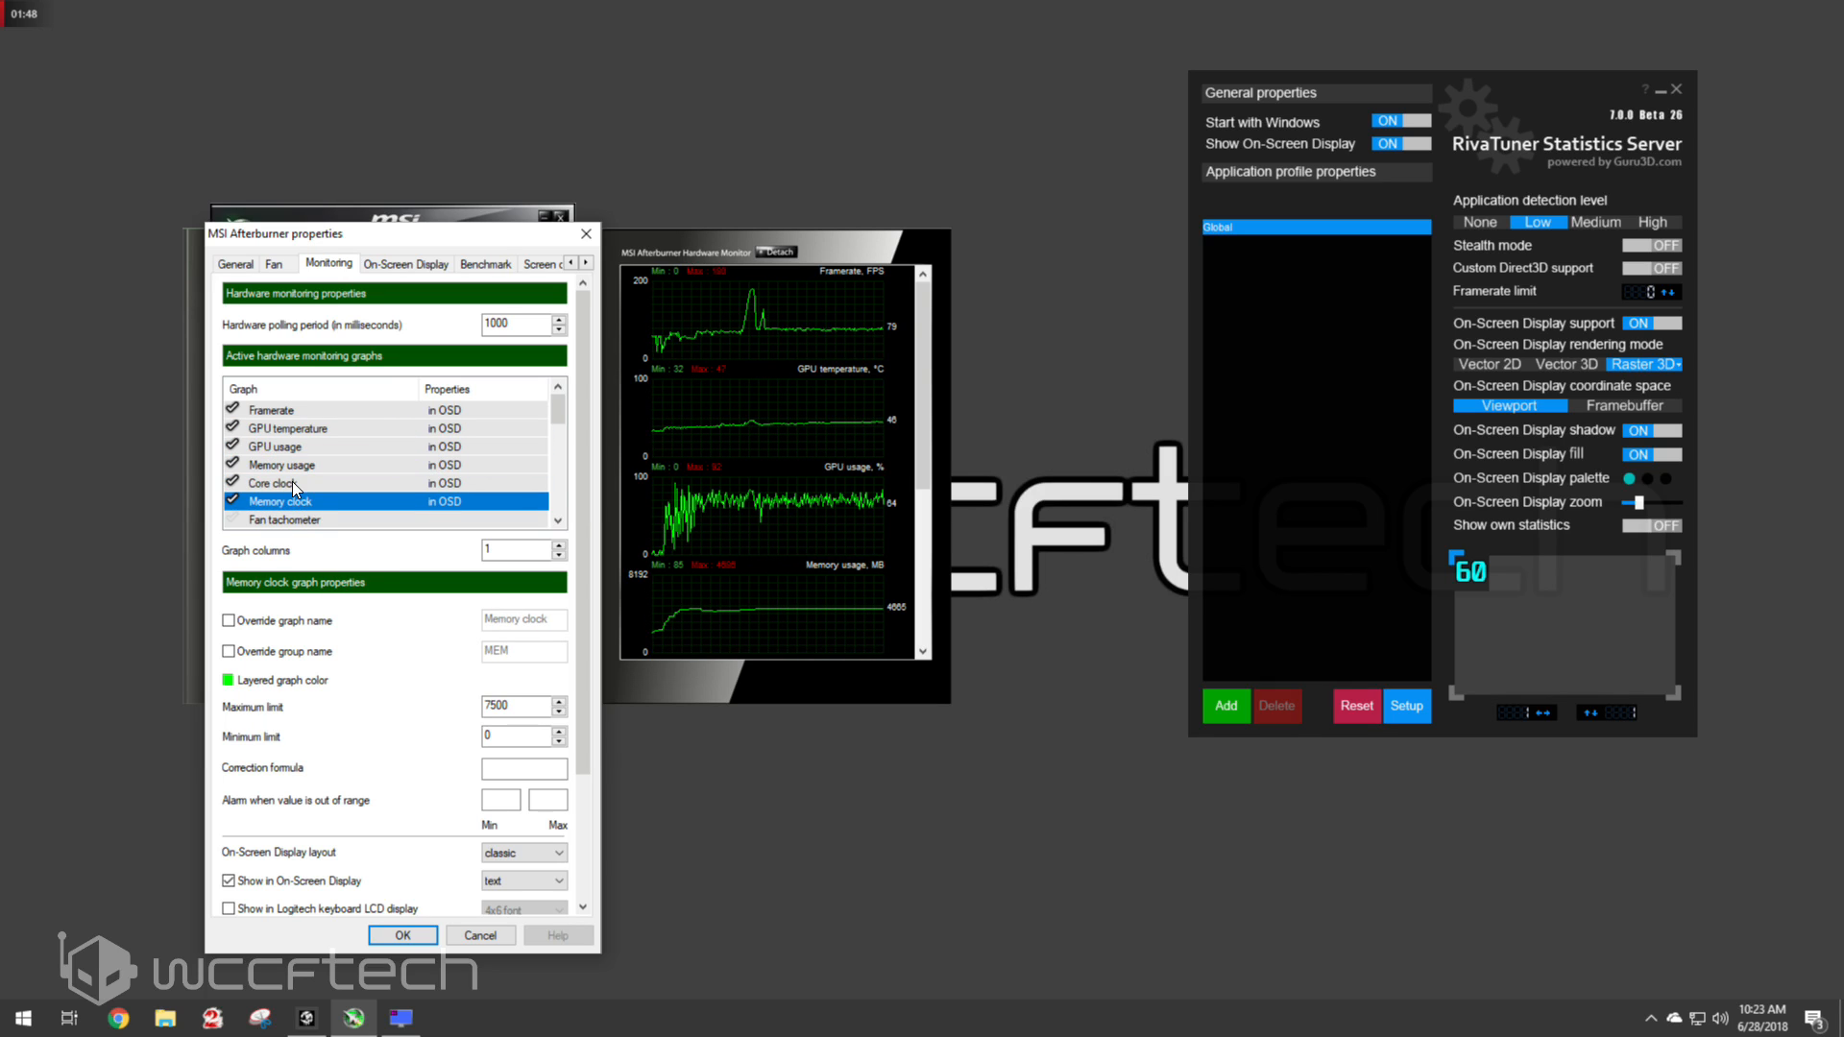
pyautogui.click(274, 484)
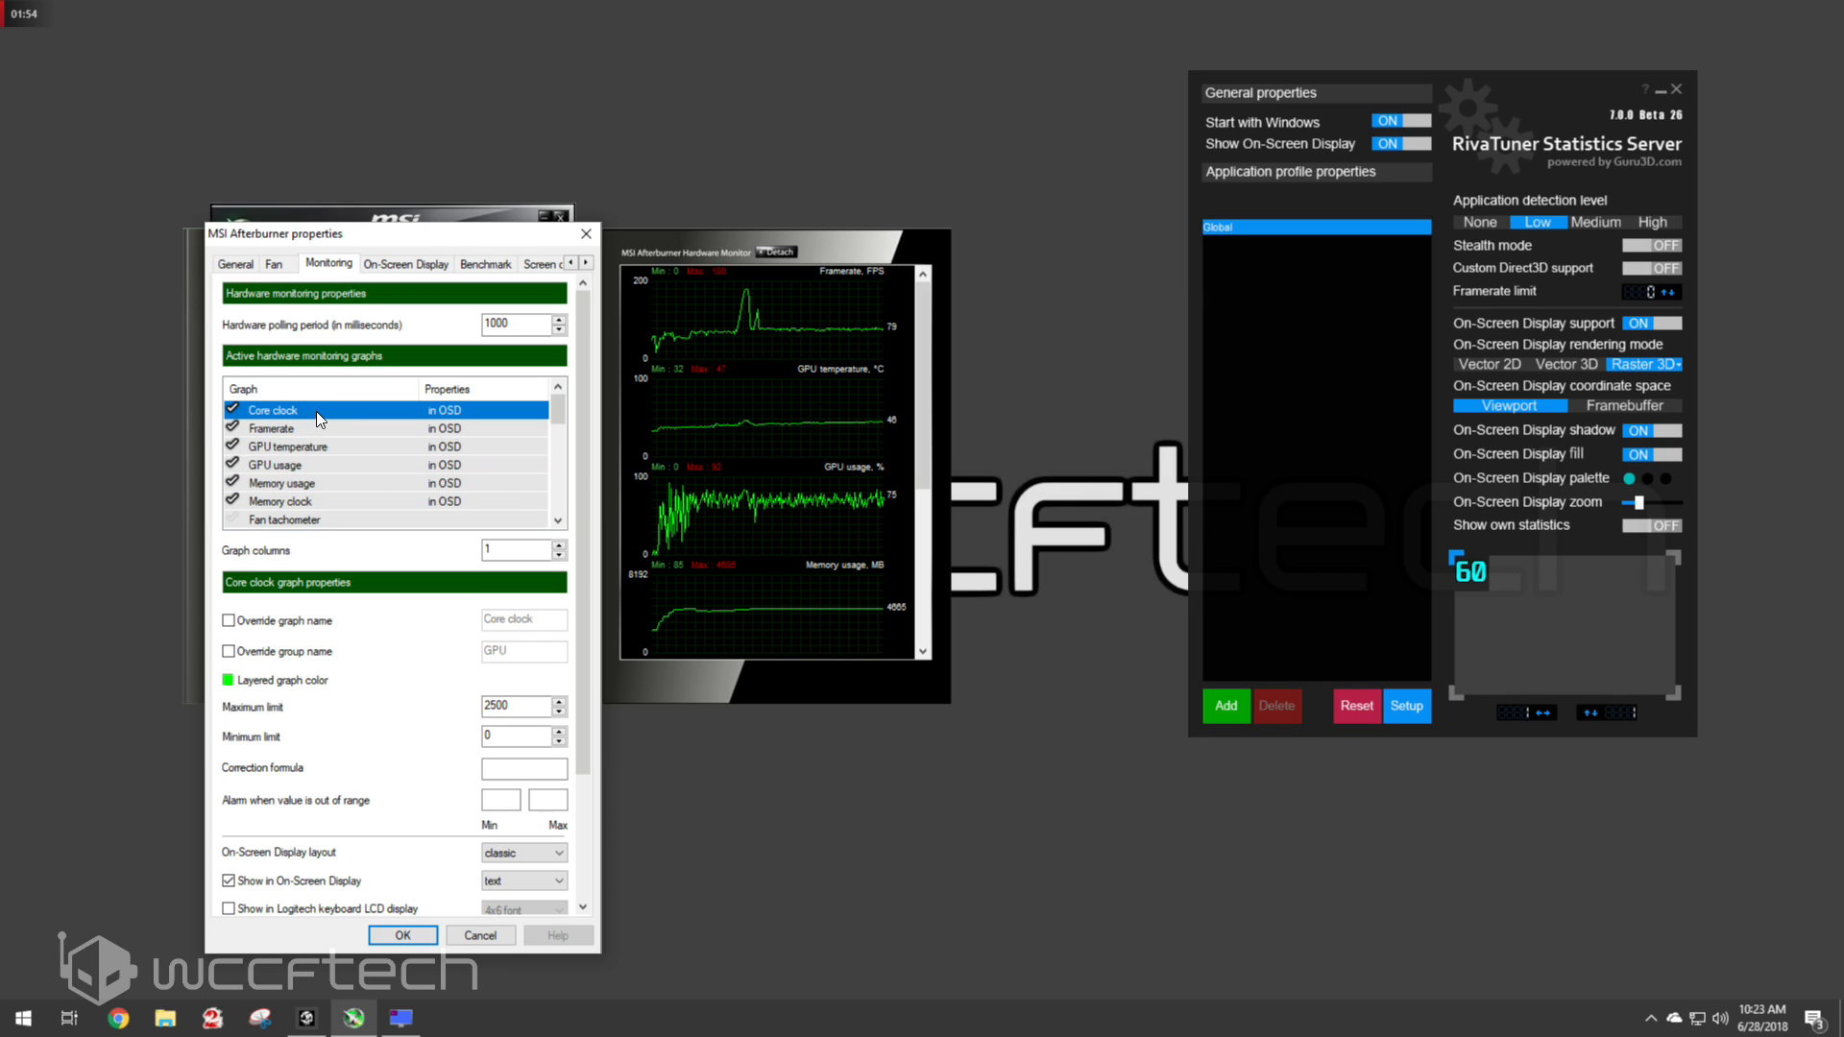
pyautogui.click(271, 409)
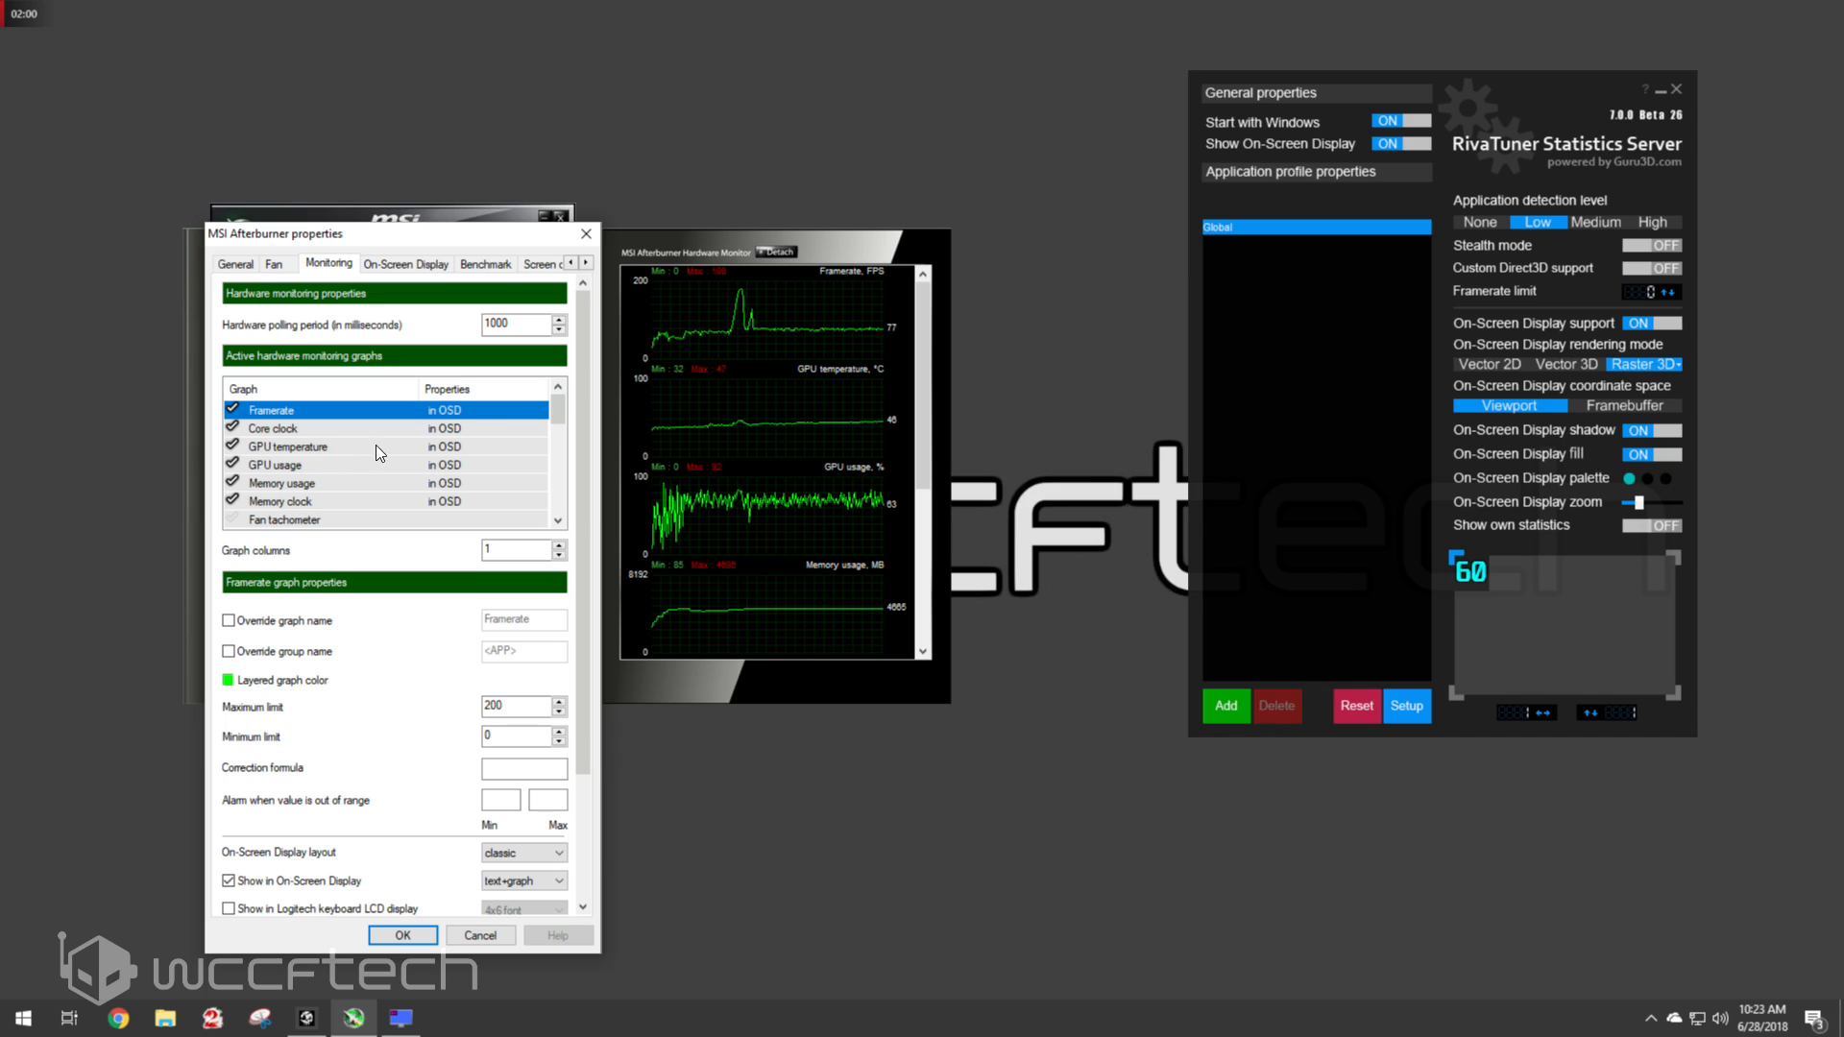
# Scroll the graph list down to check the CPU usage graph
pyautogui.scroll(-3)
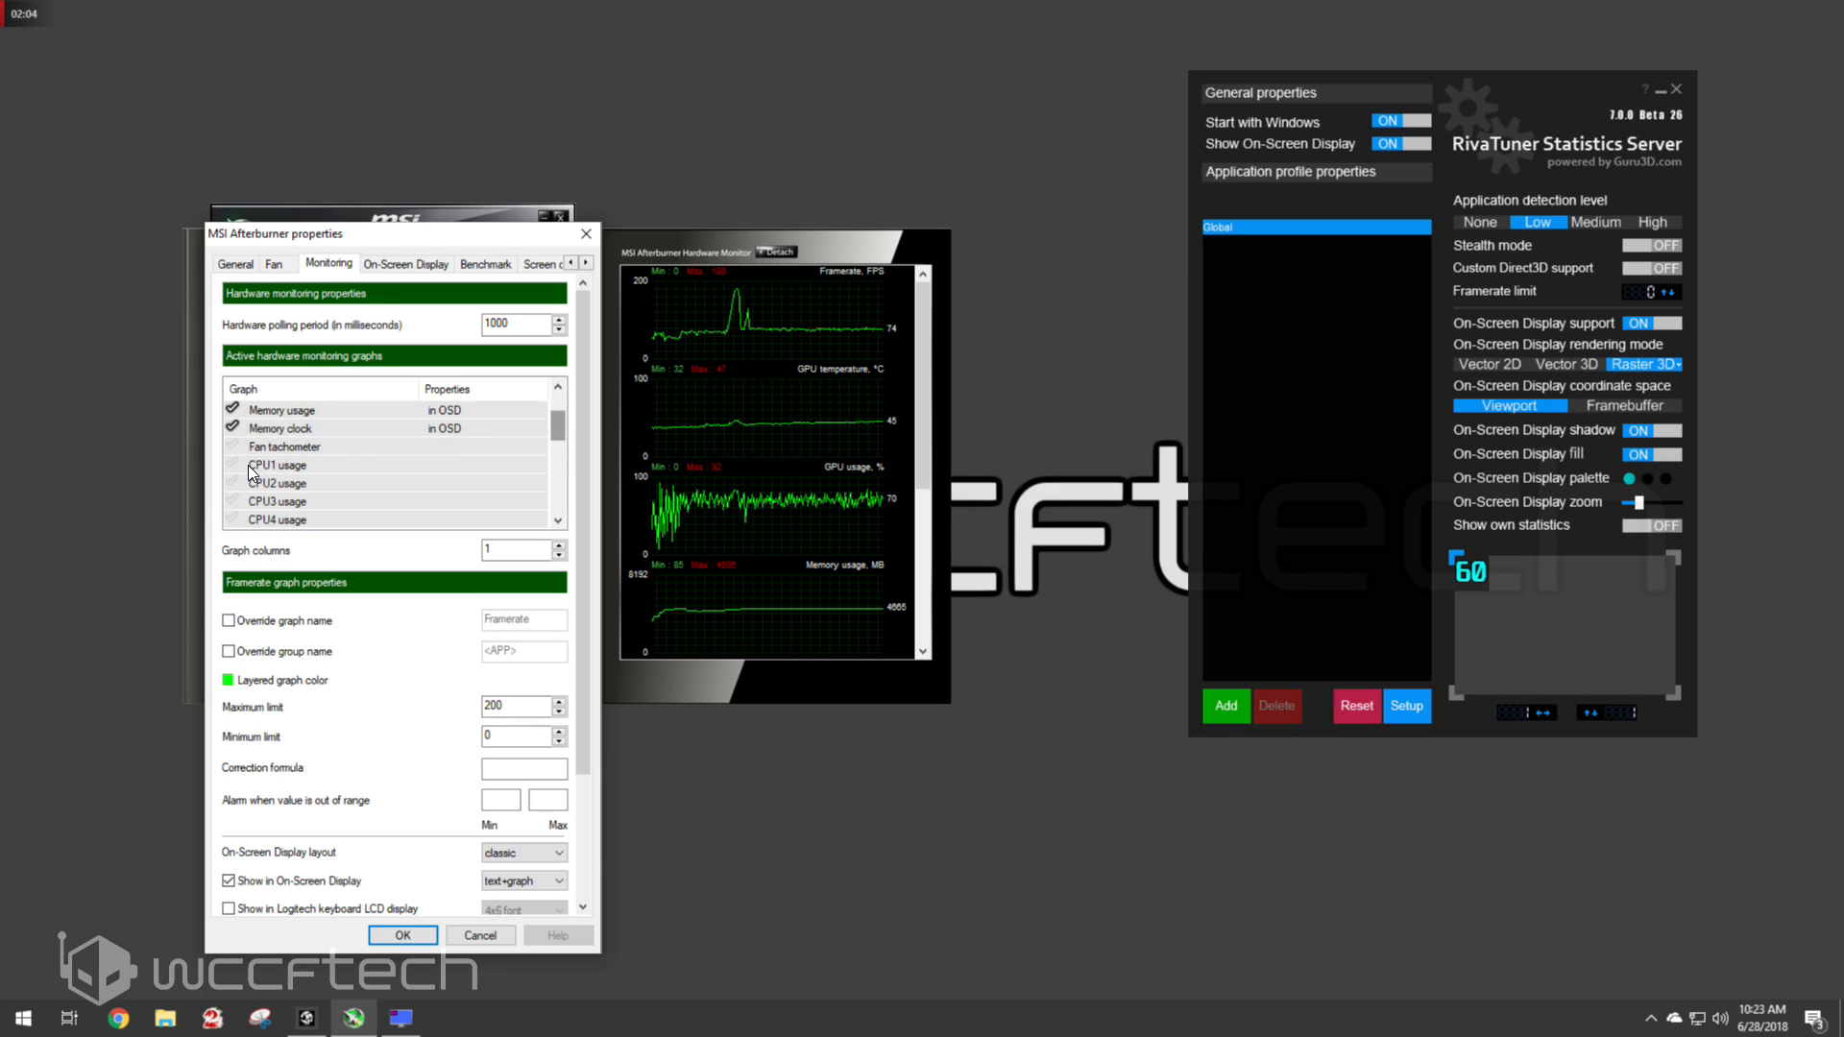
pyautogui.scroll(-3)
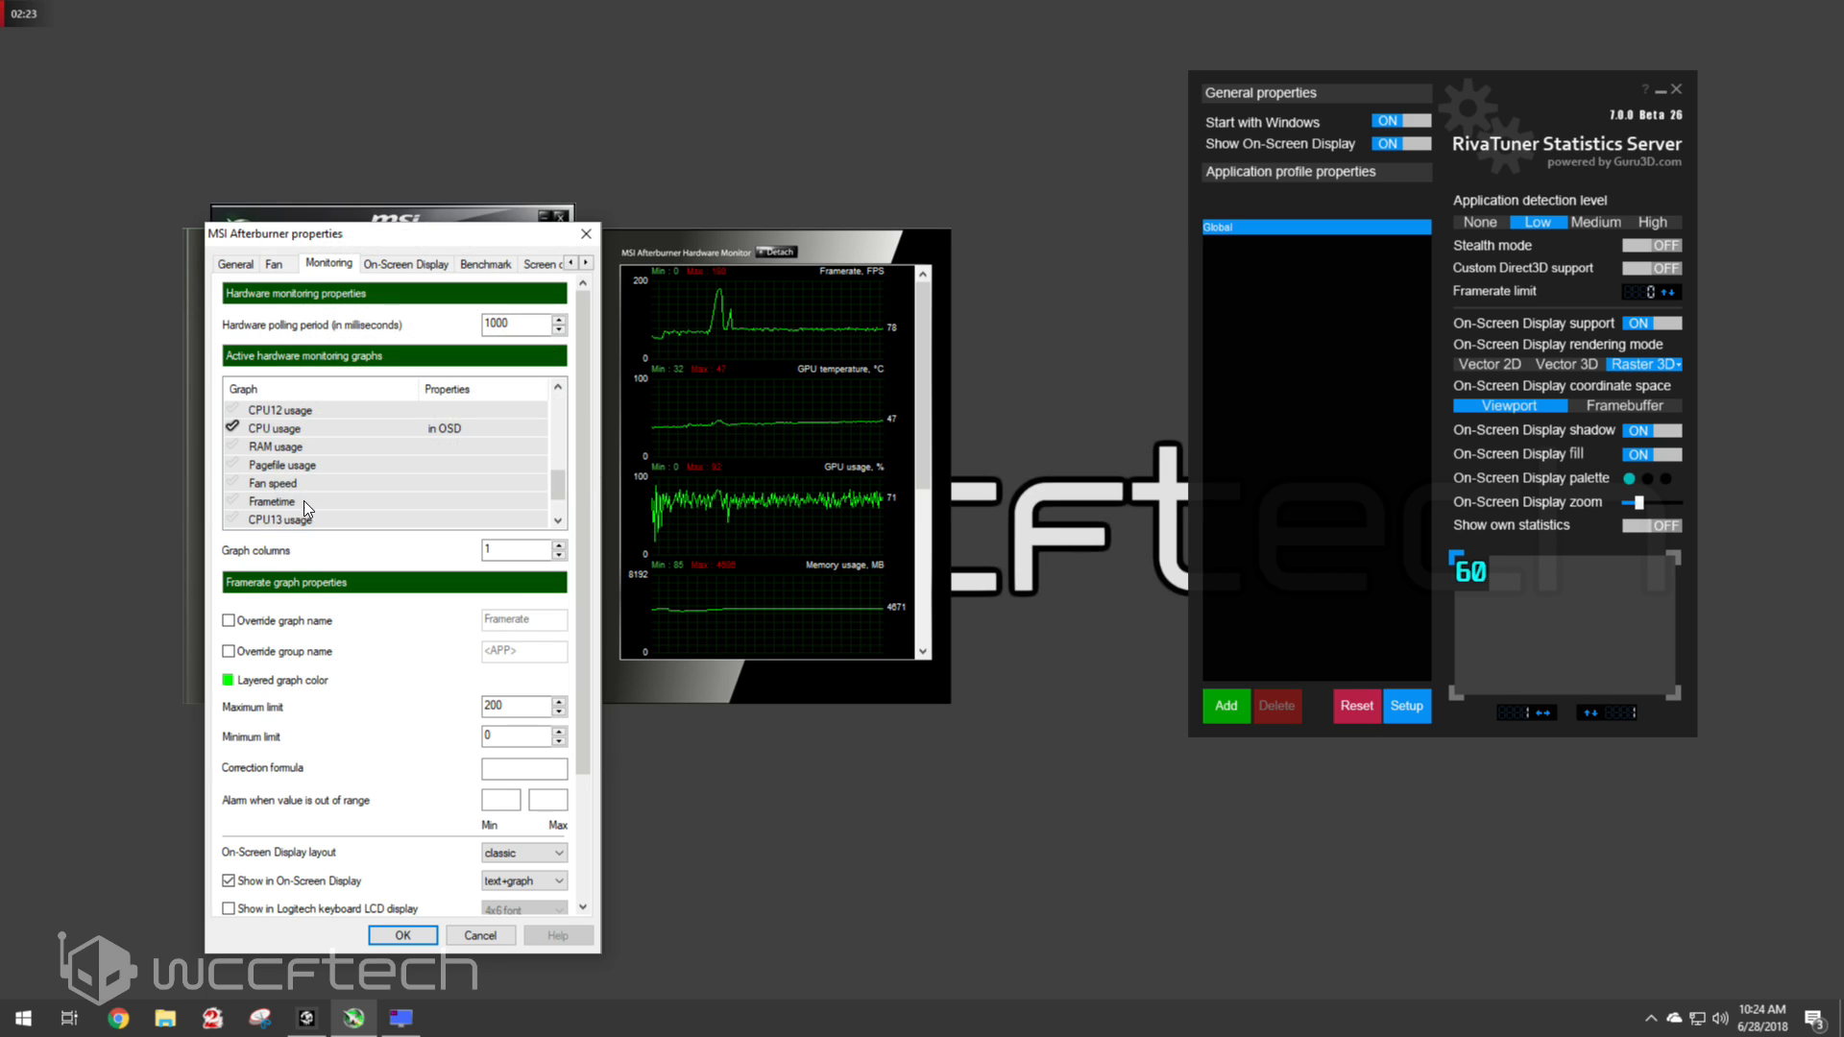
pyautogui.scroll(-3)
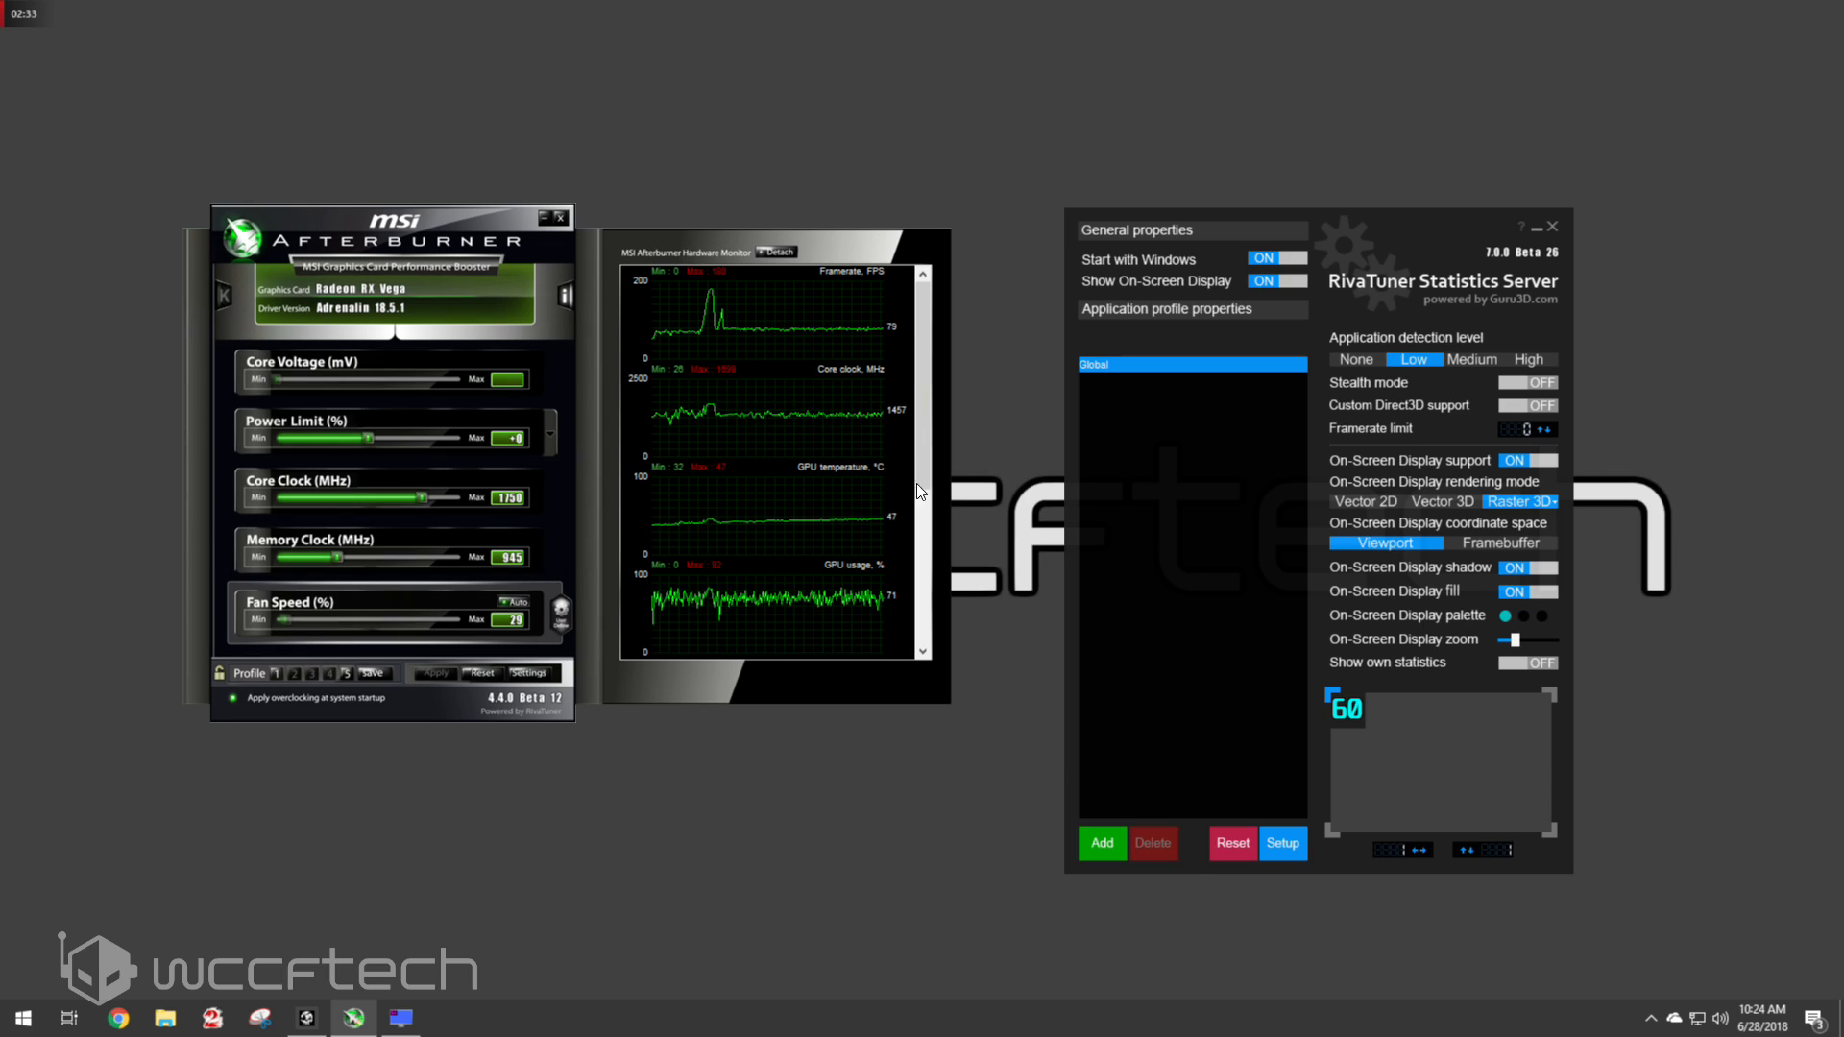
pyautogui.moveTo(904, 314)
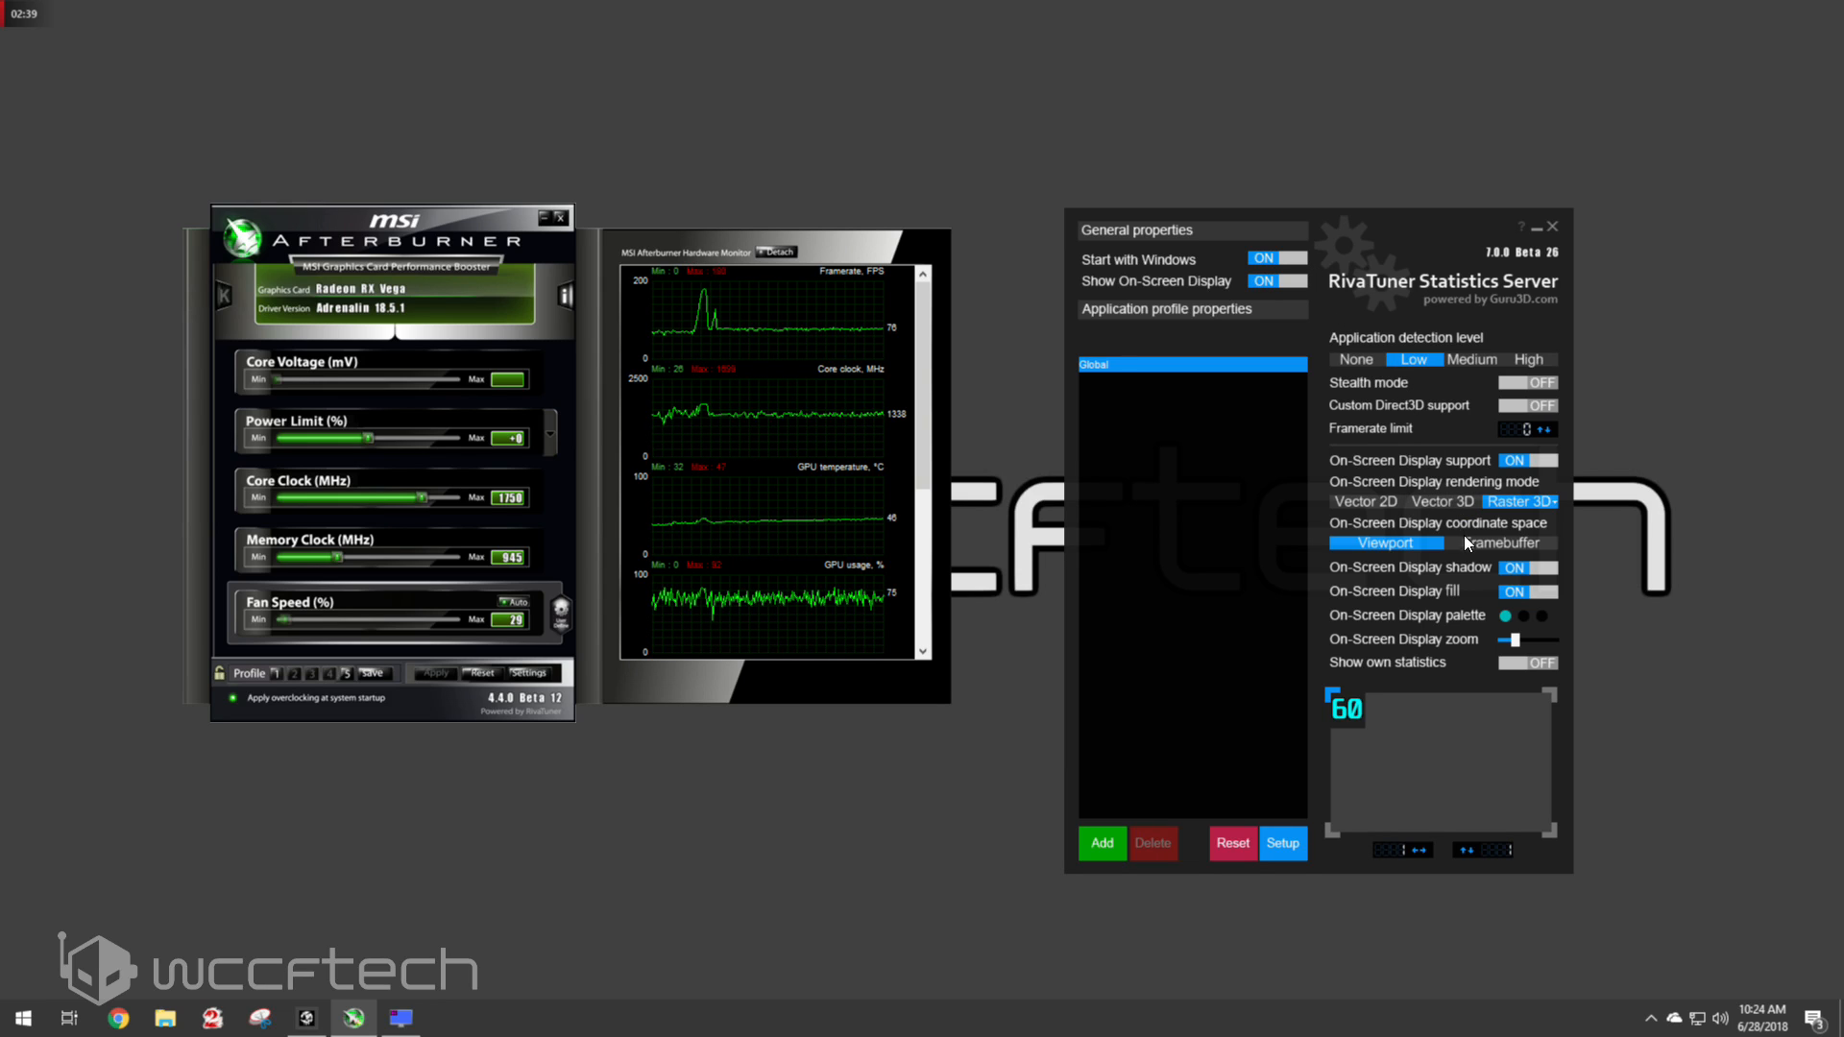
# Keep viewport coordinates, make the OSD text orange and turn the On-Screen Display fill off
pyautogui.click(1500, 542)
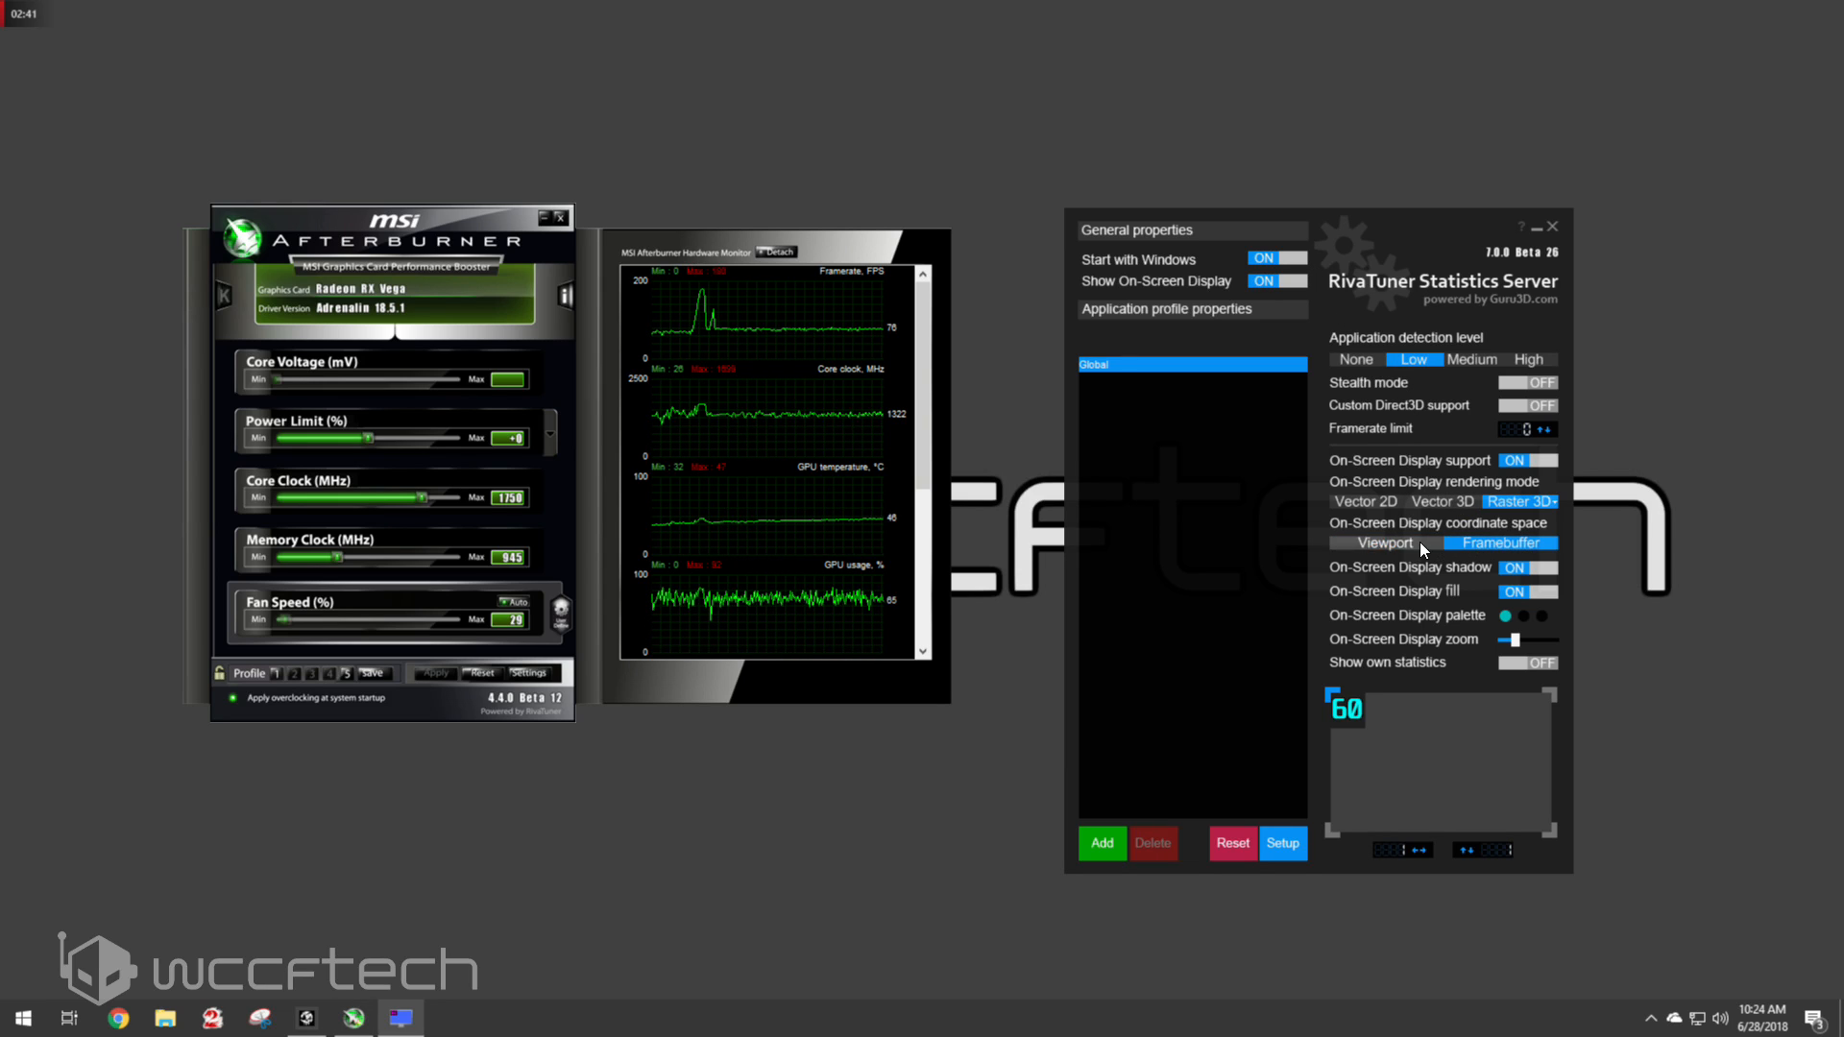
pyautogui.click(1385, 541)
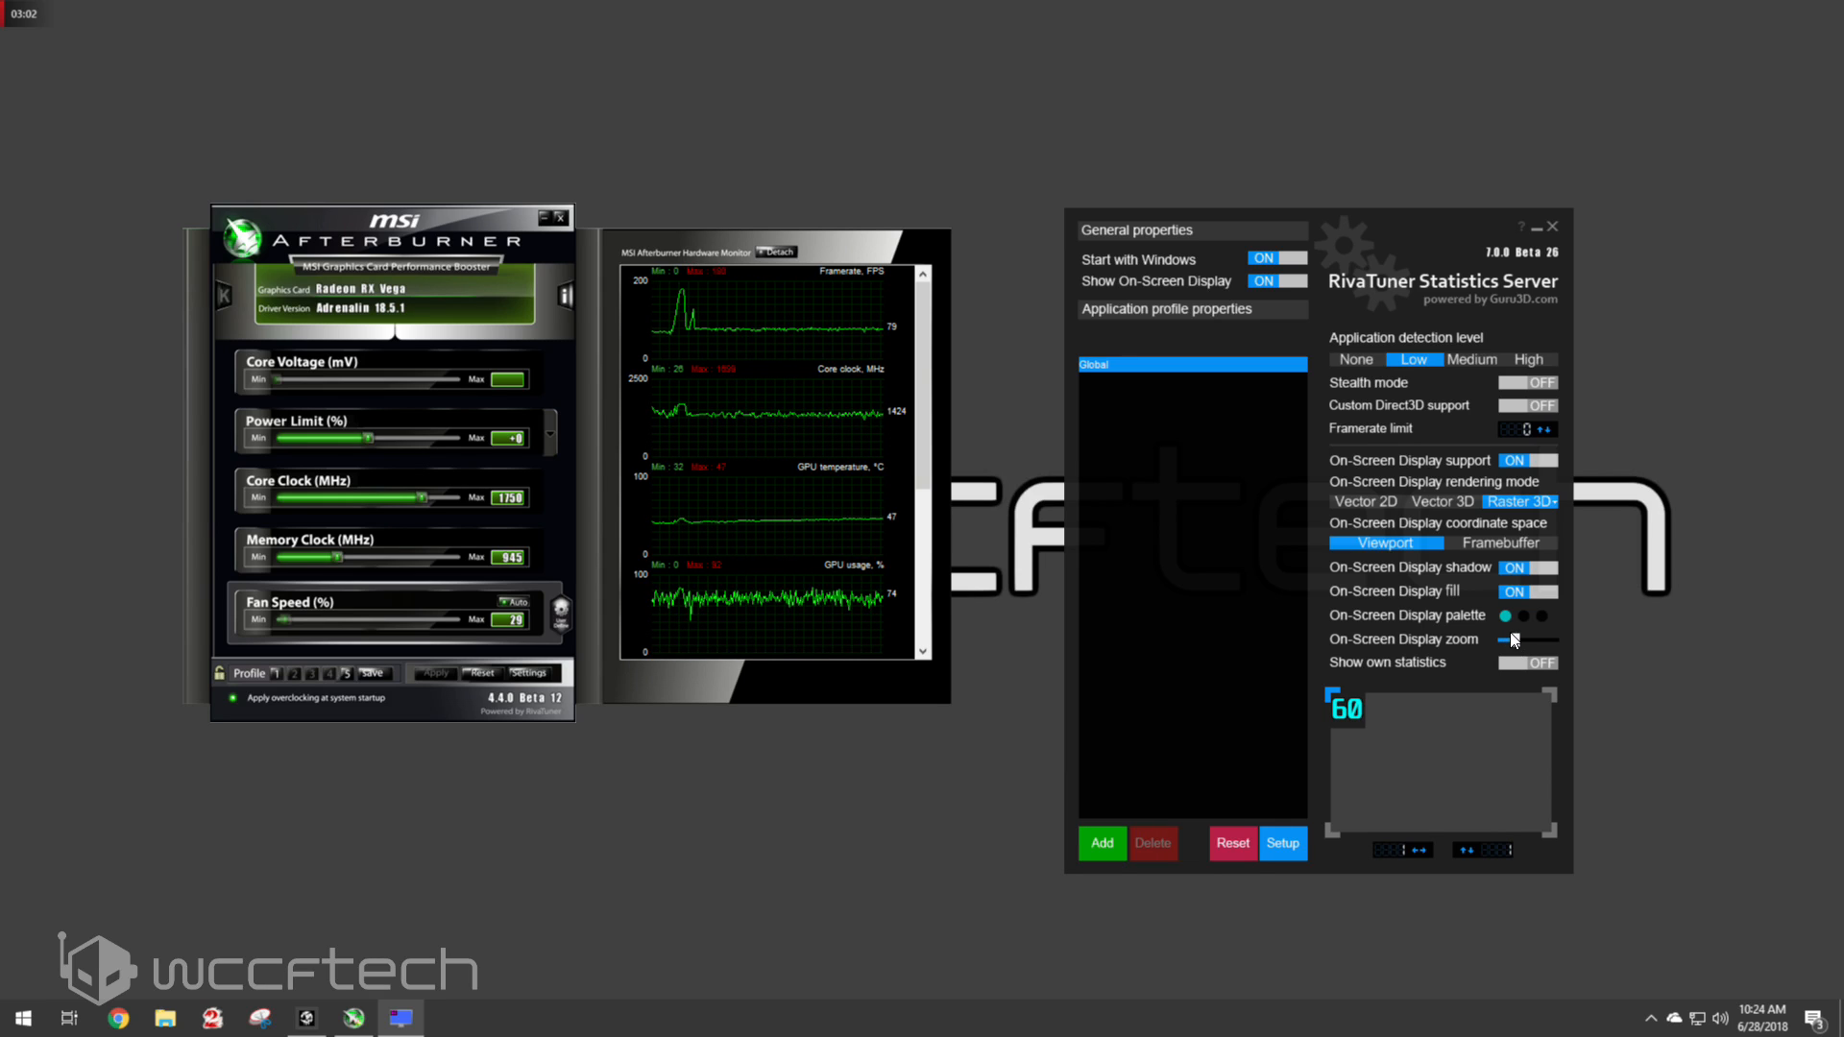
pyautogui.click(1506, 615)
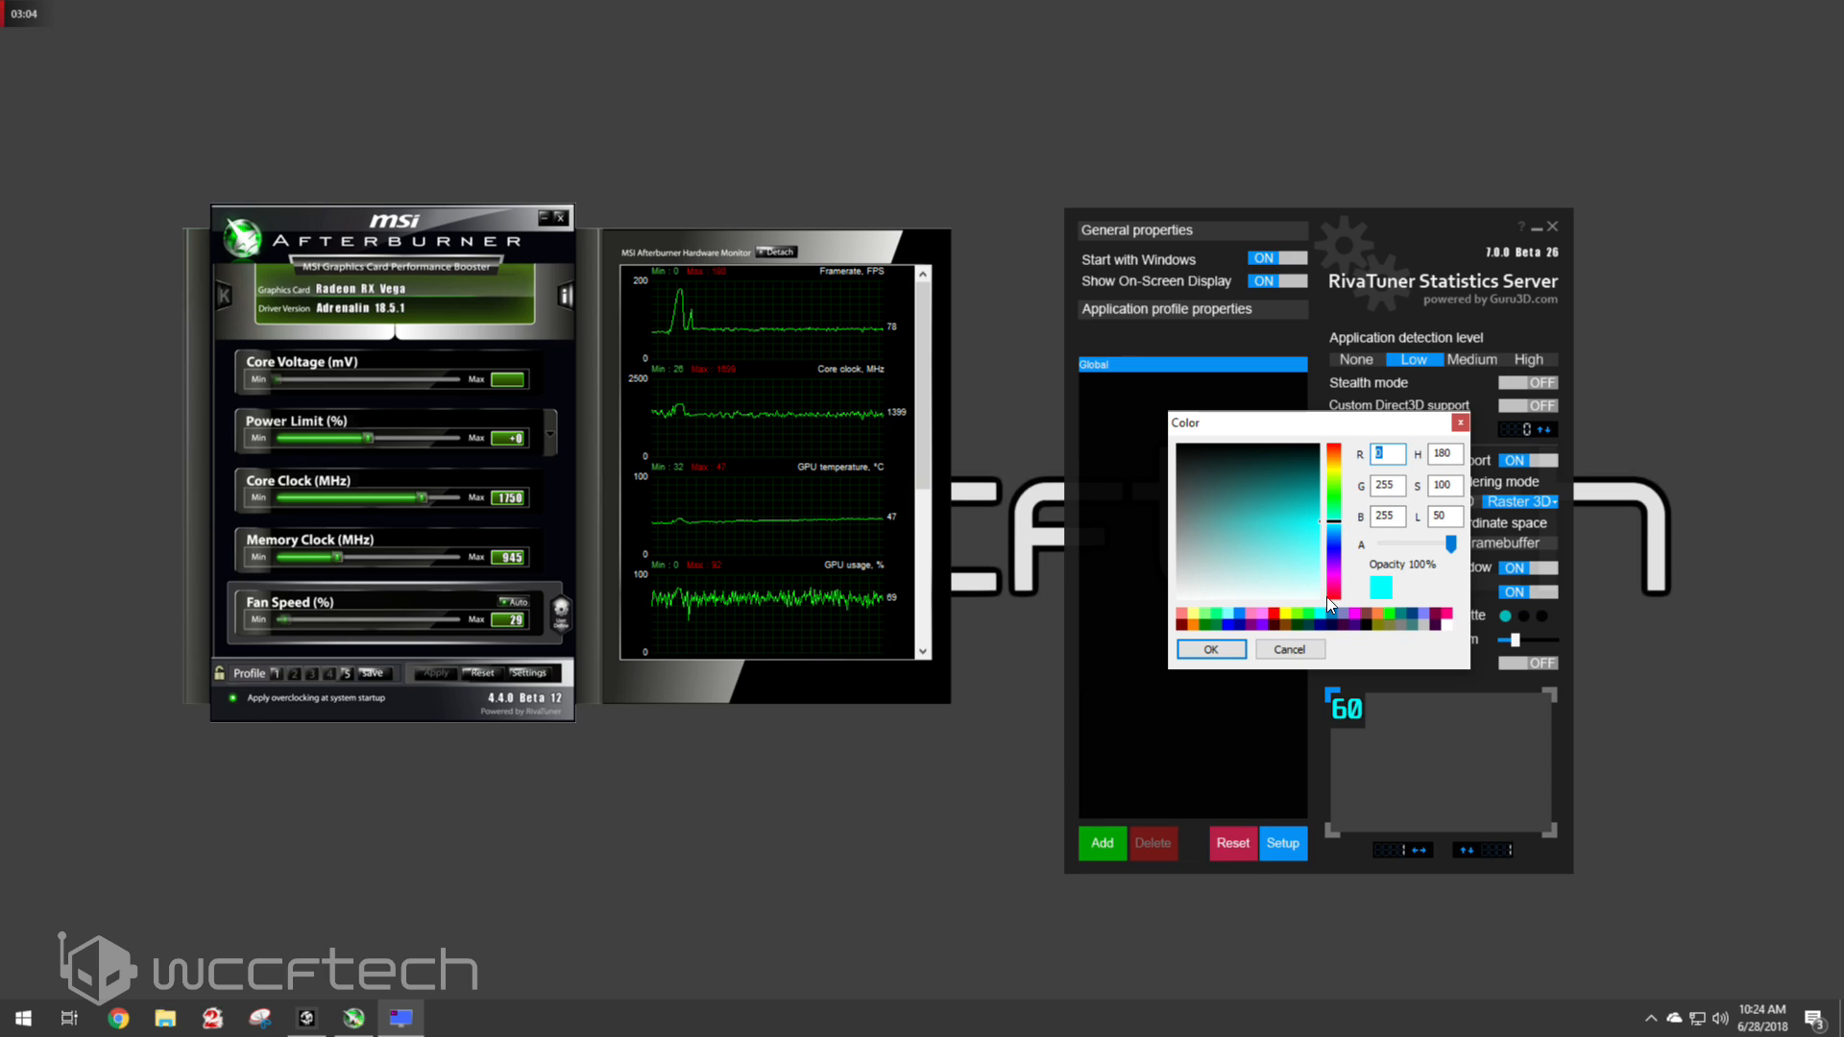
pyautogui.click(1208, 647)
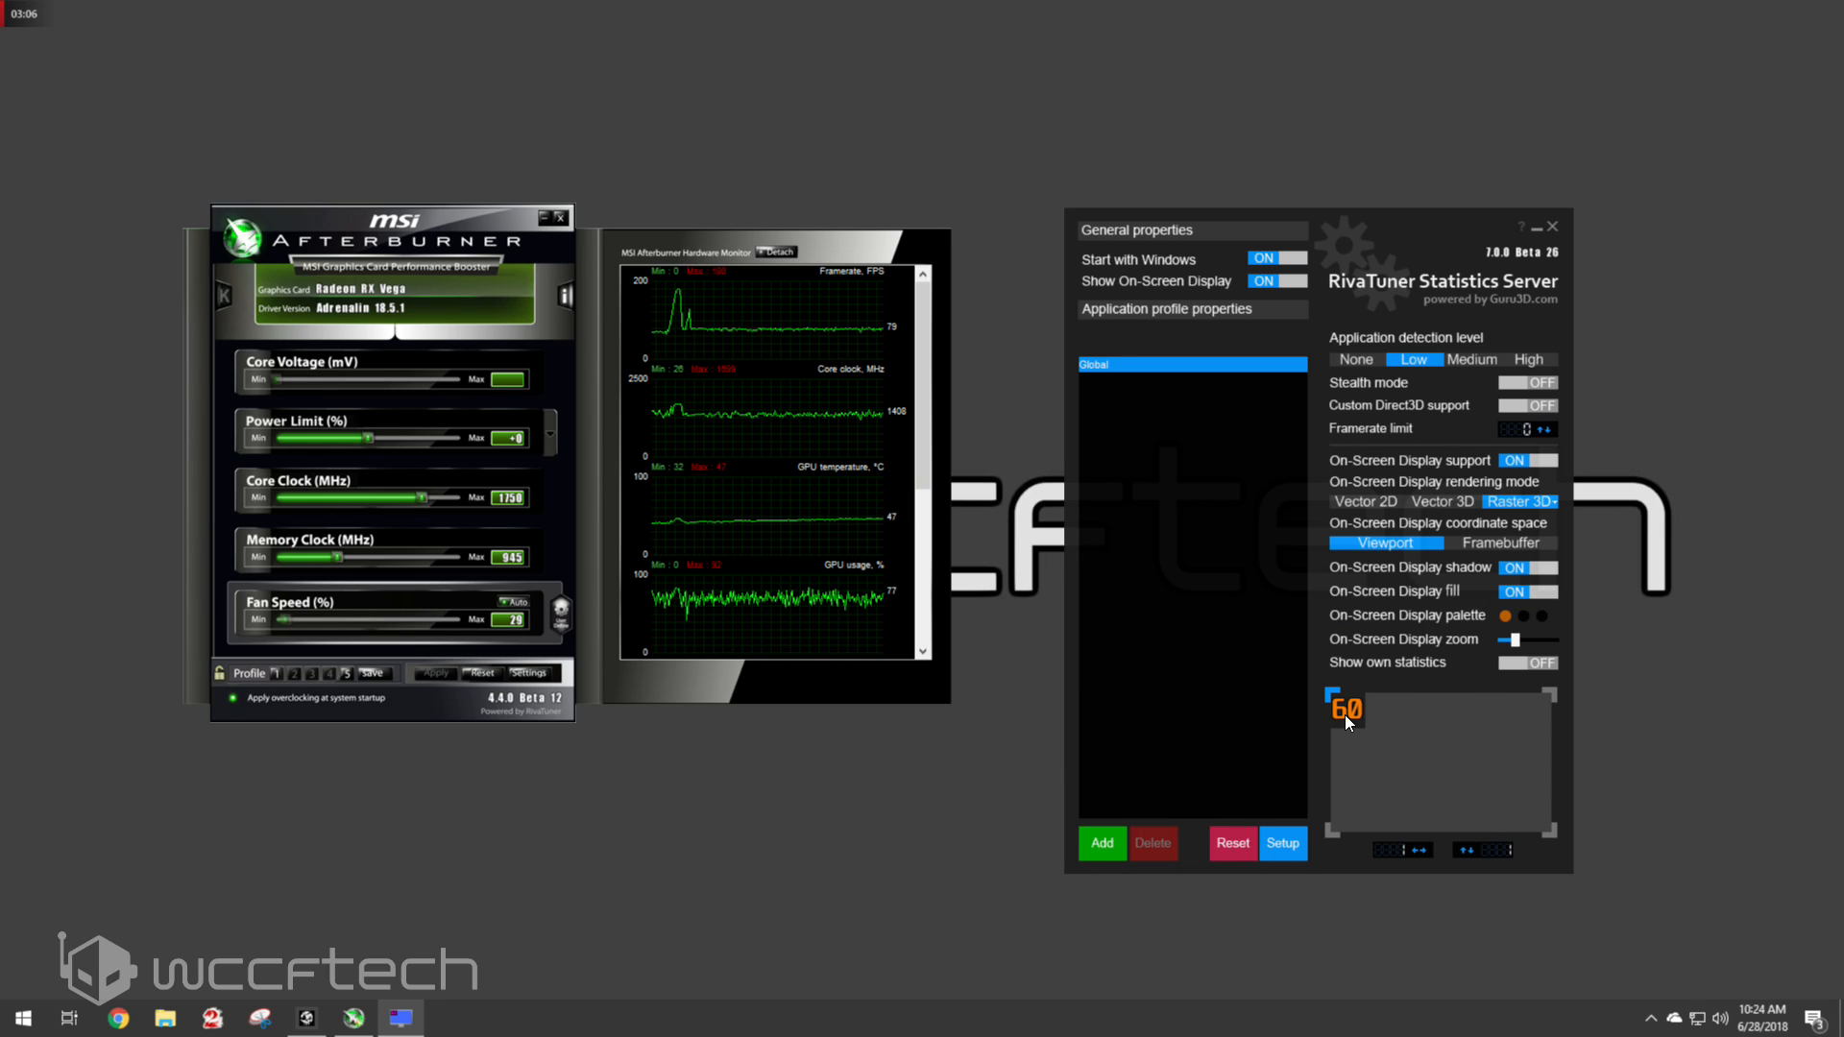
pyautogui.moveTo(1417, 678)
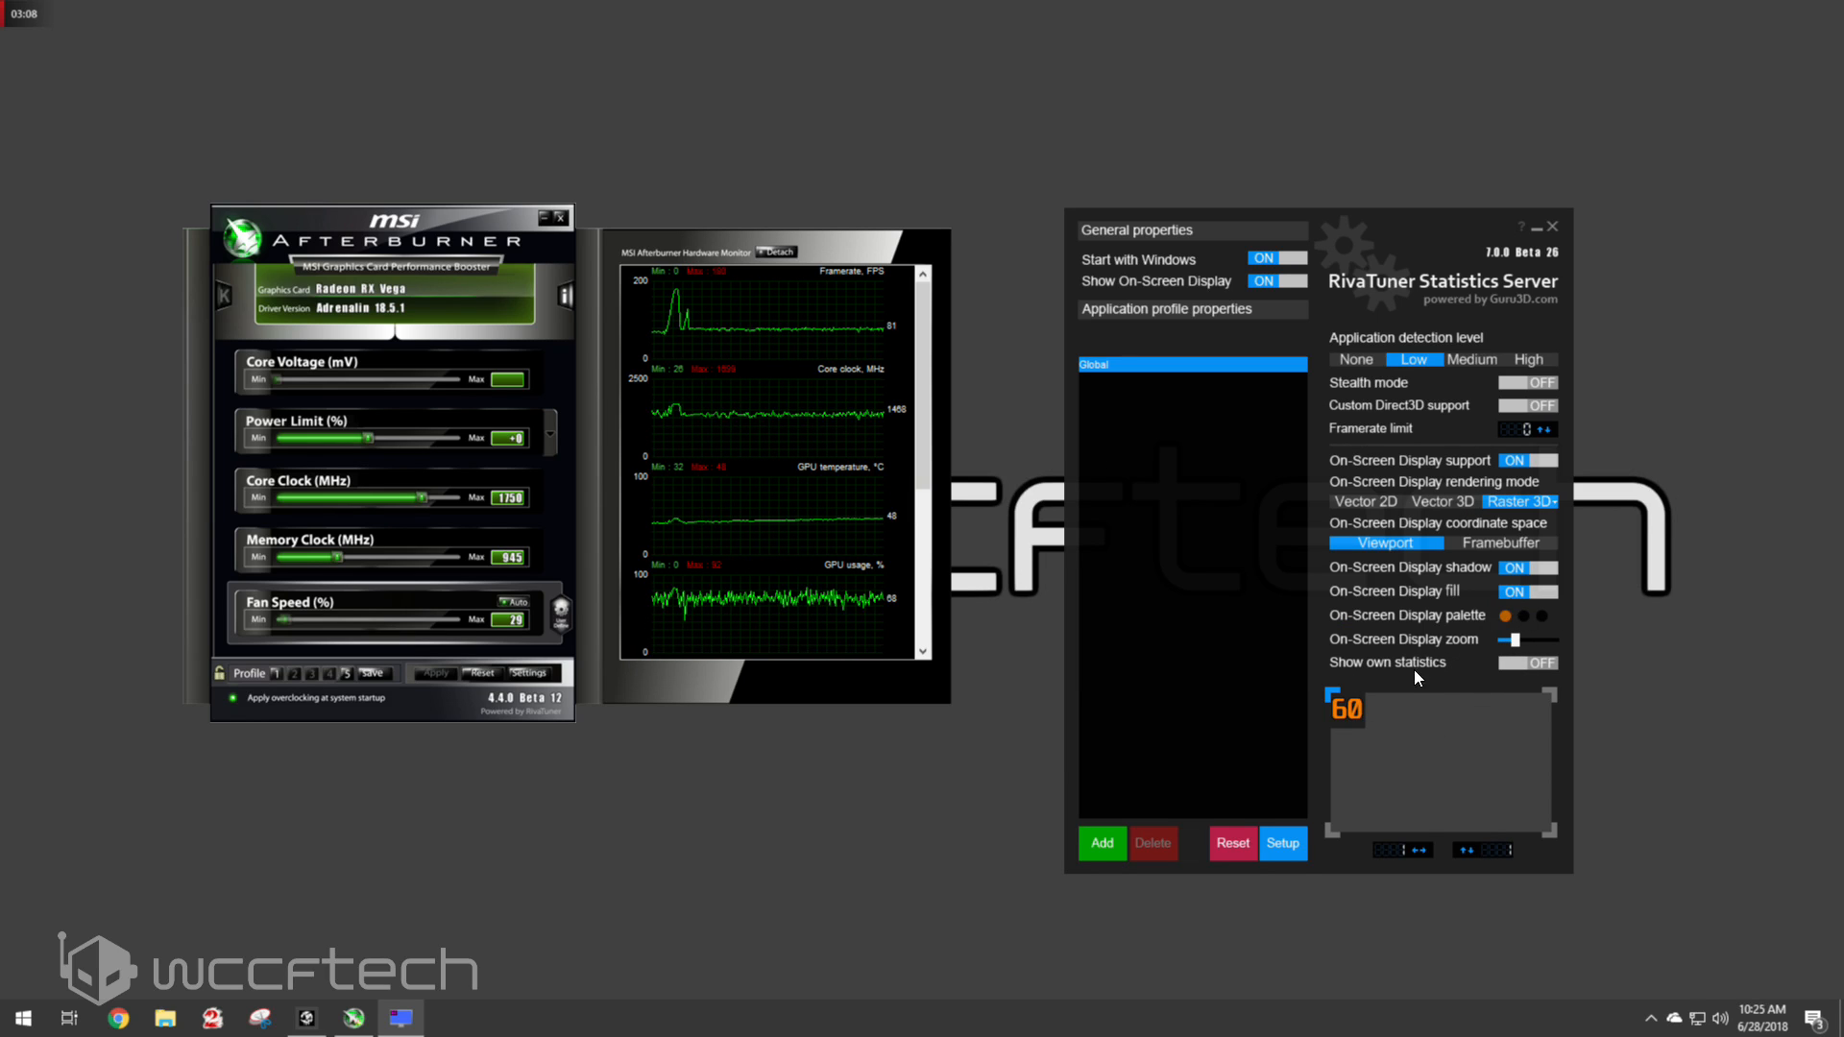
pyautogui.click(1527, 589)
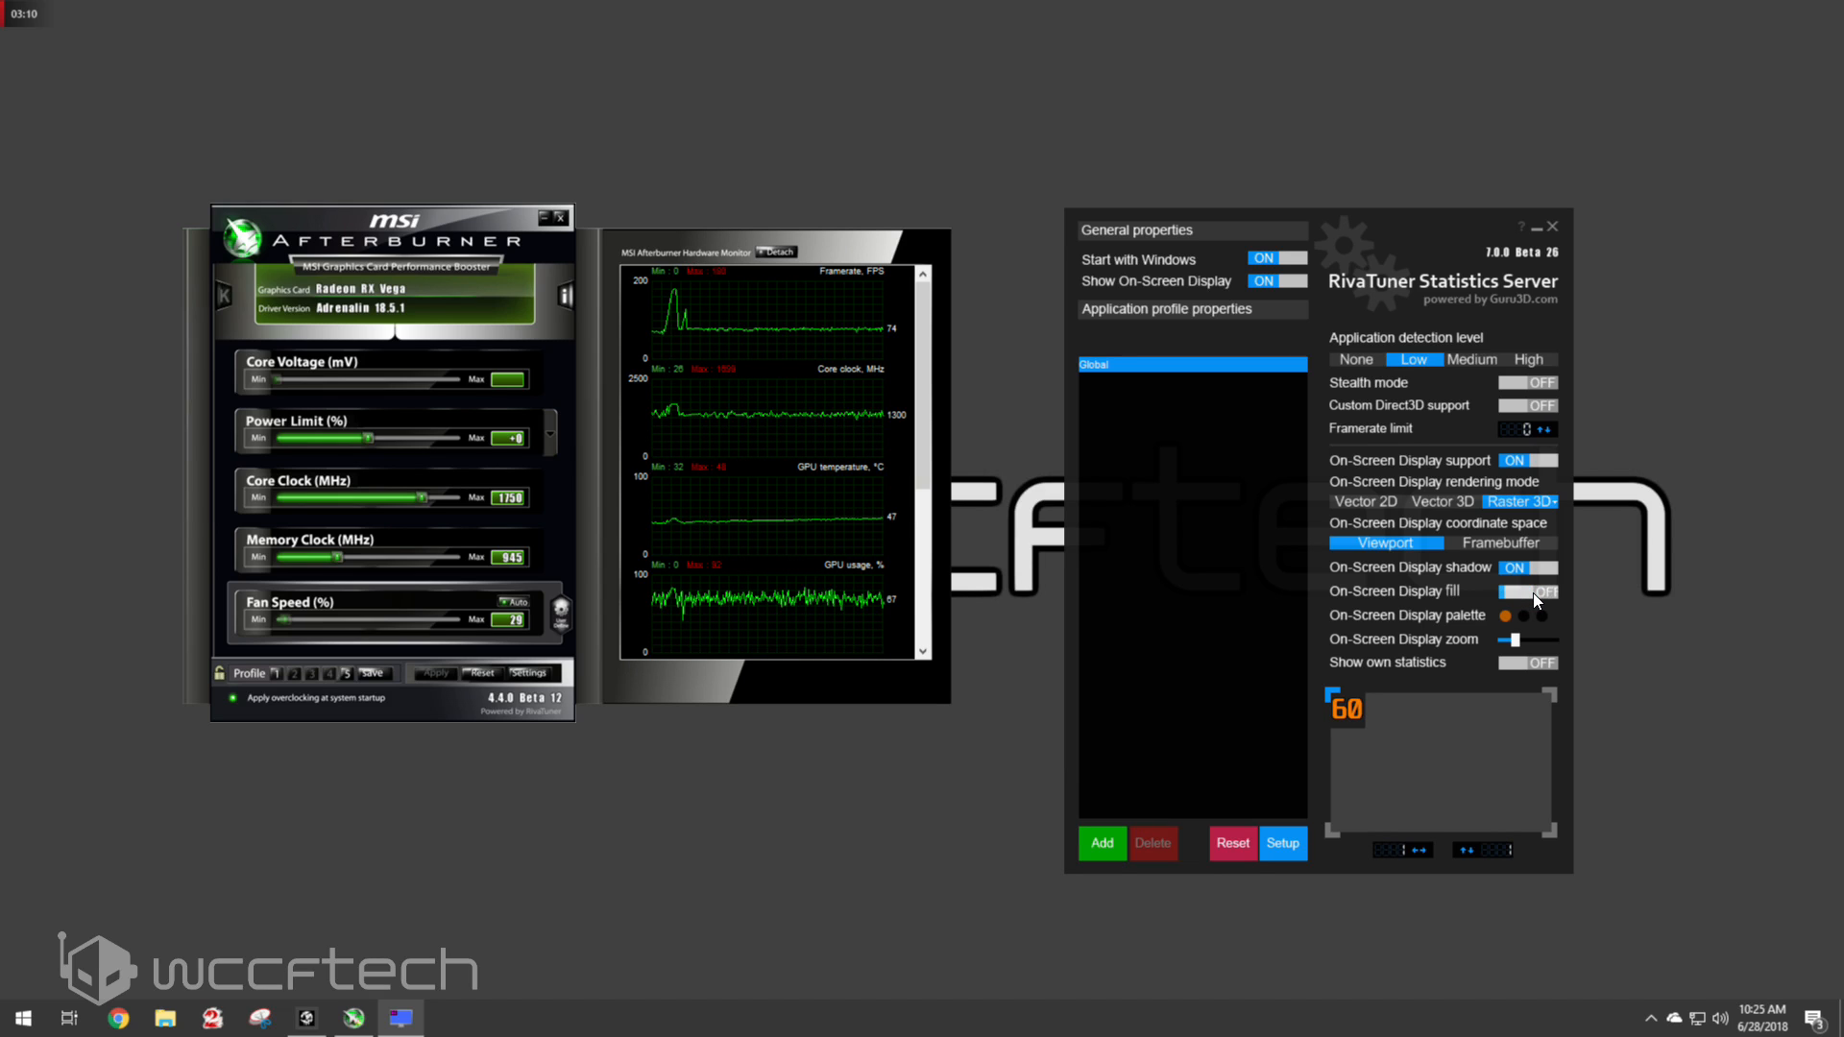